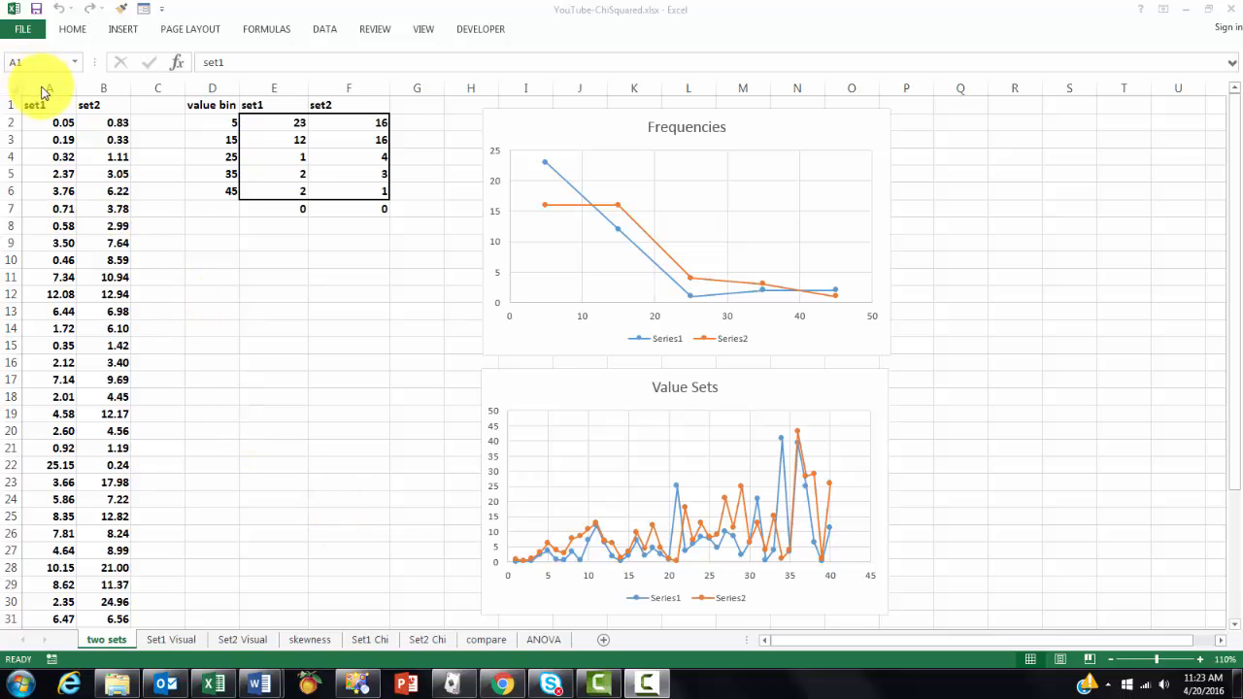
Step: Review set1 and set2 value columns and the Set1 Visual chart with its CDF and Z-value columns
click(46, 88)
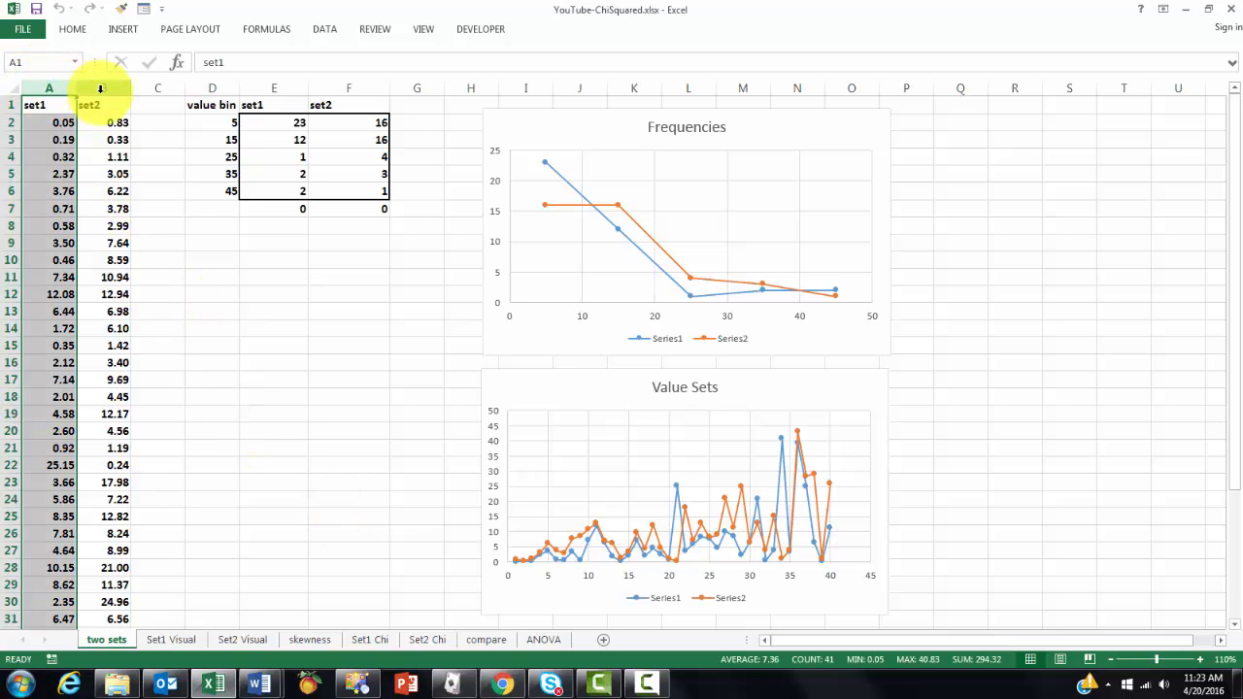
click(105, 105)
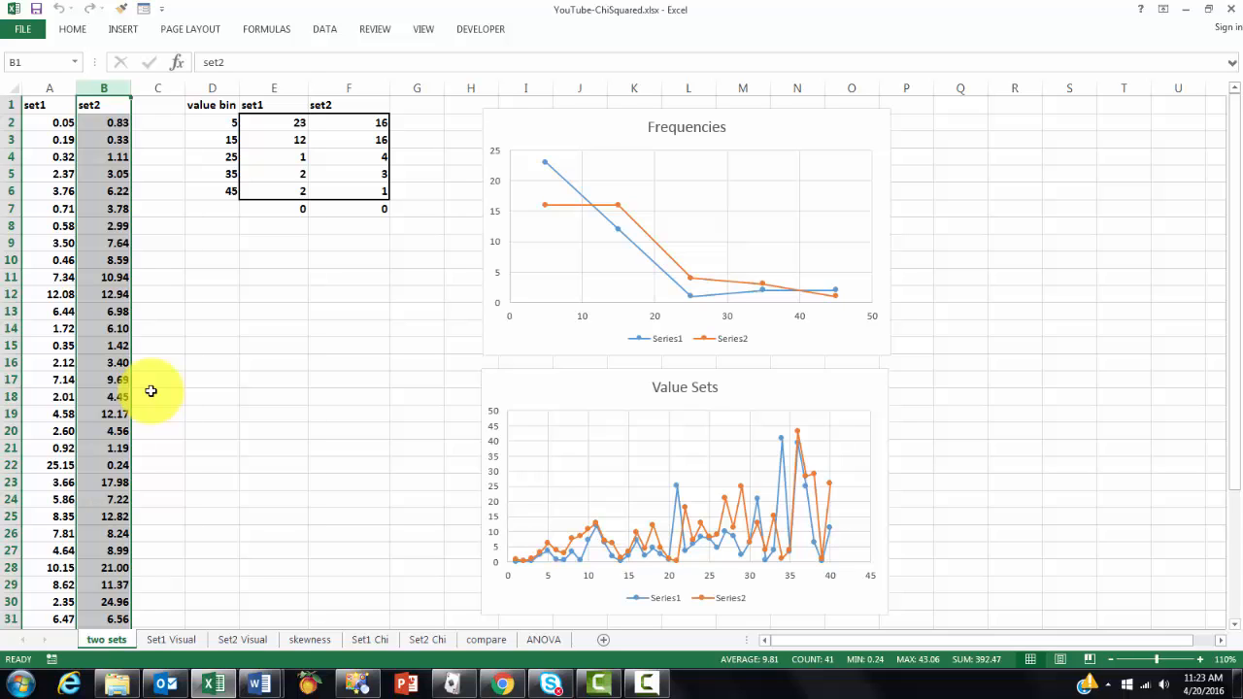
mouse_move(326, 165)
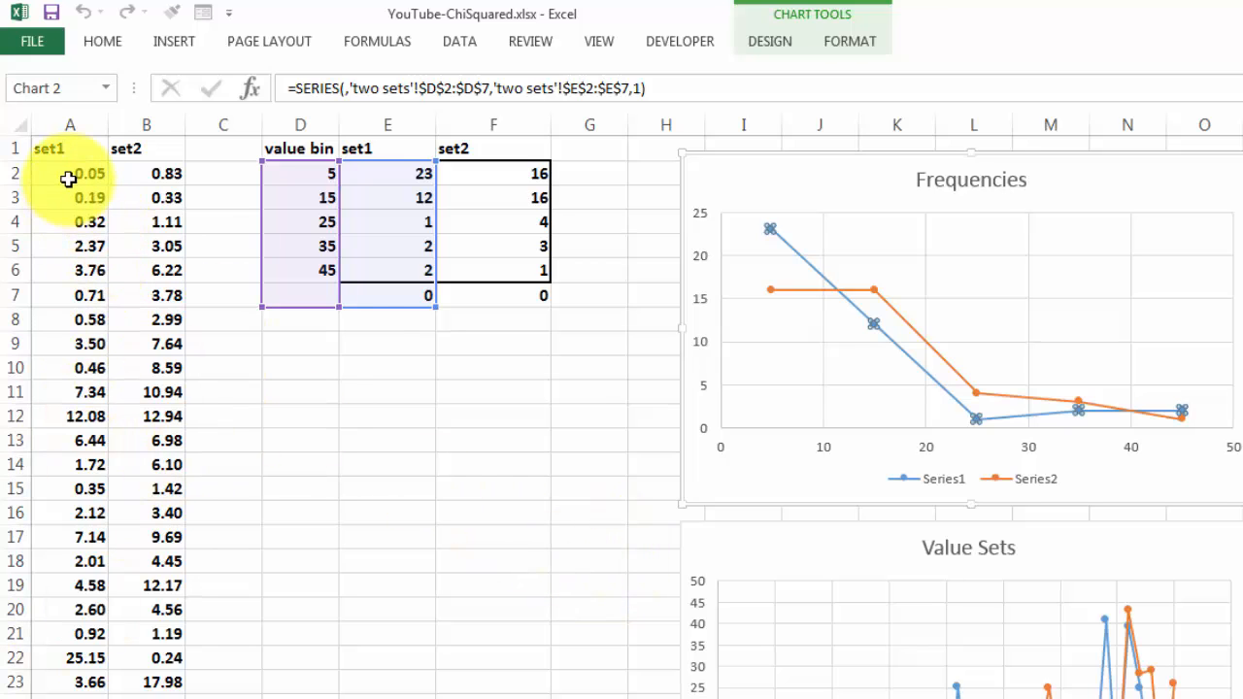
click(70, 173)
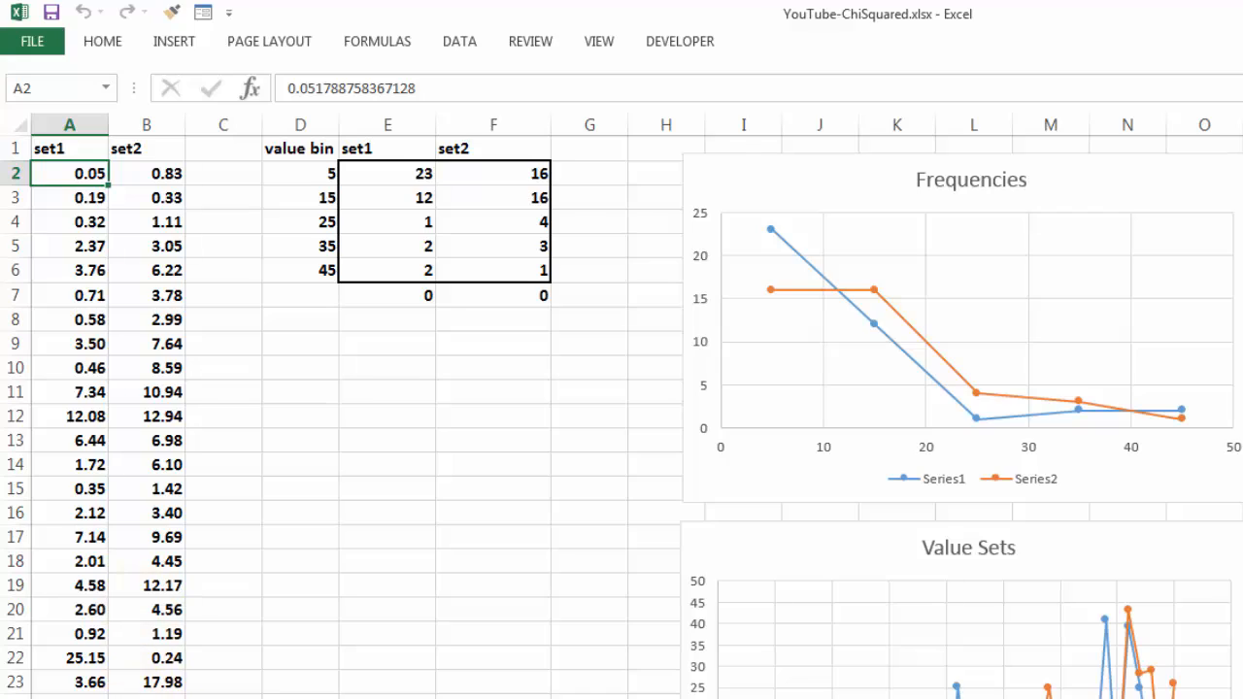
click(171, 640)
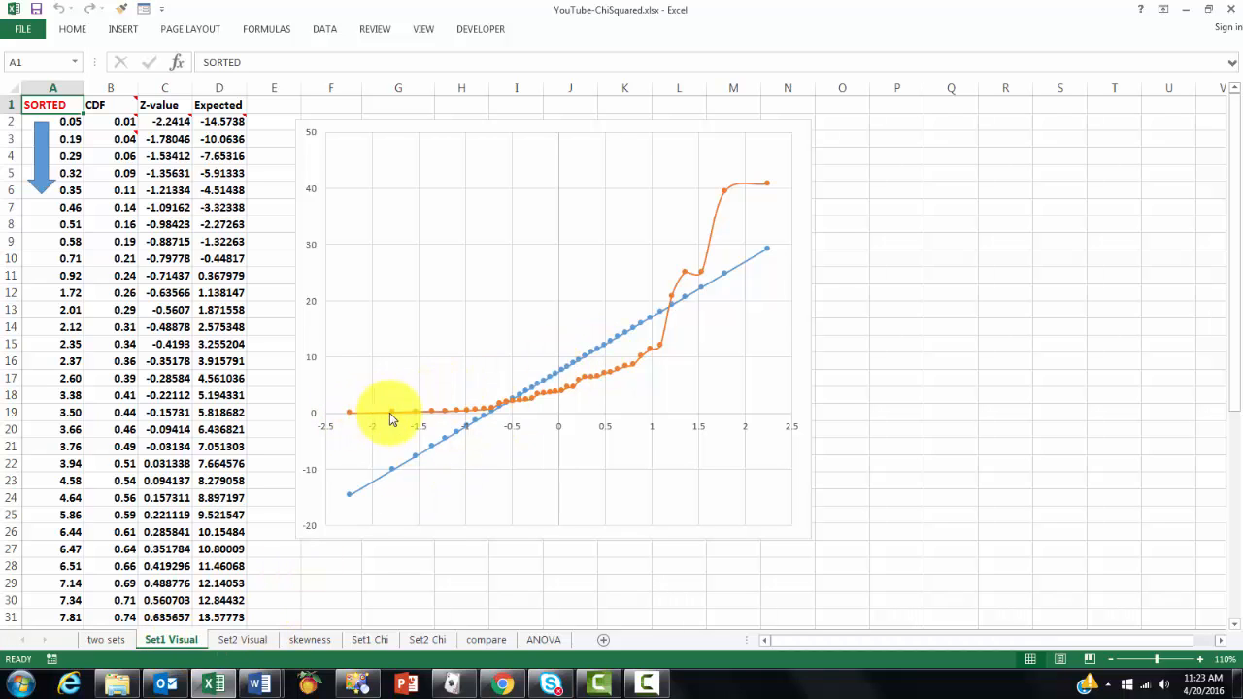
mouse_move(773, 253)
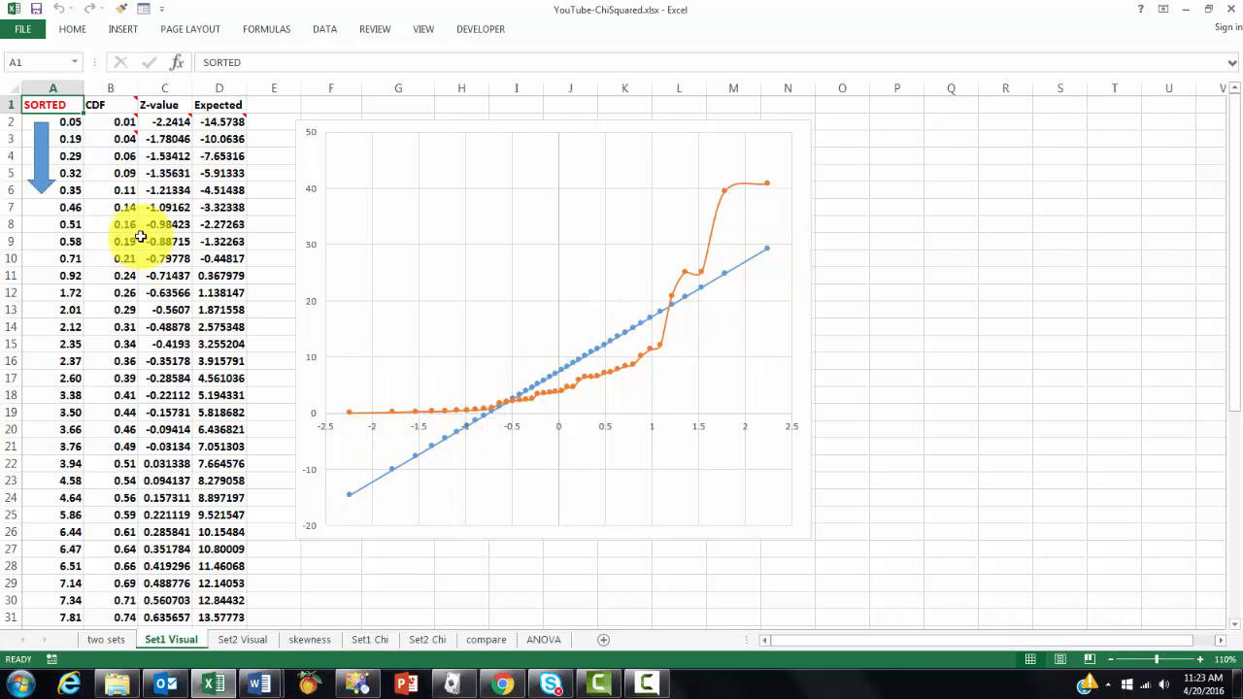
click(52, 105)
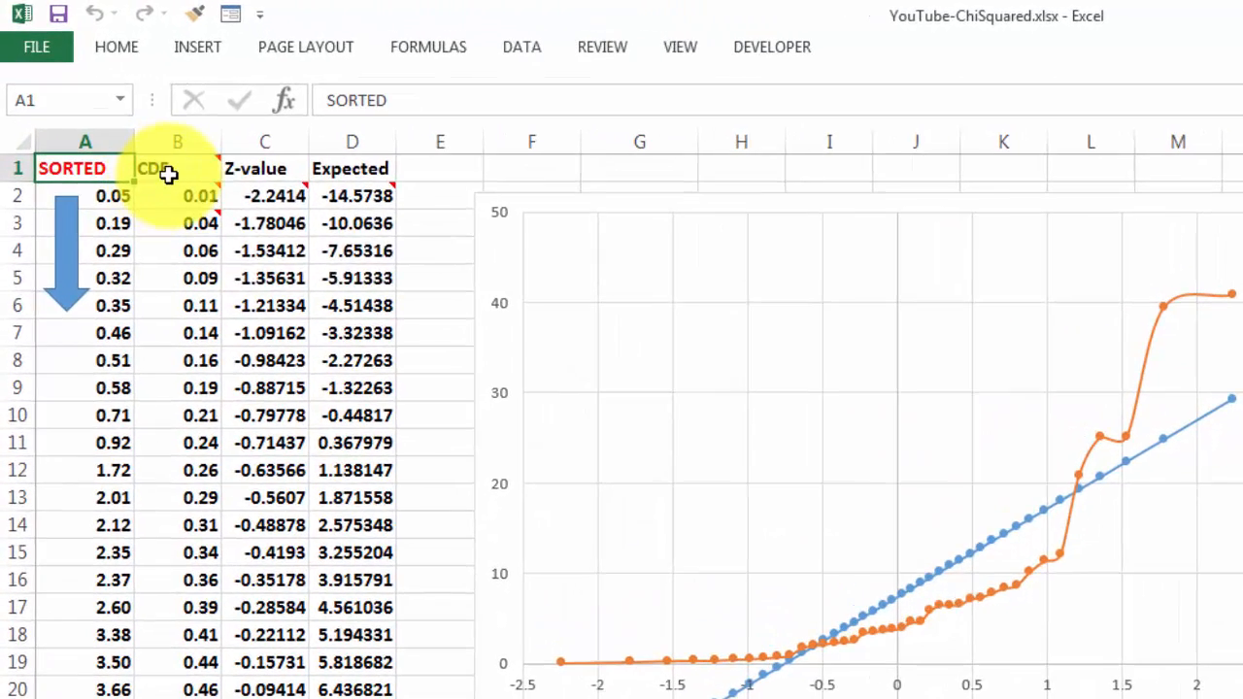
mouse_move(171, 167)
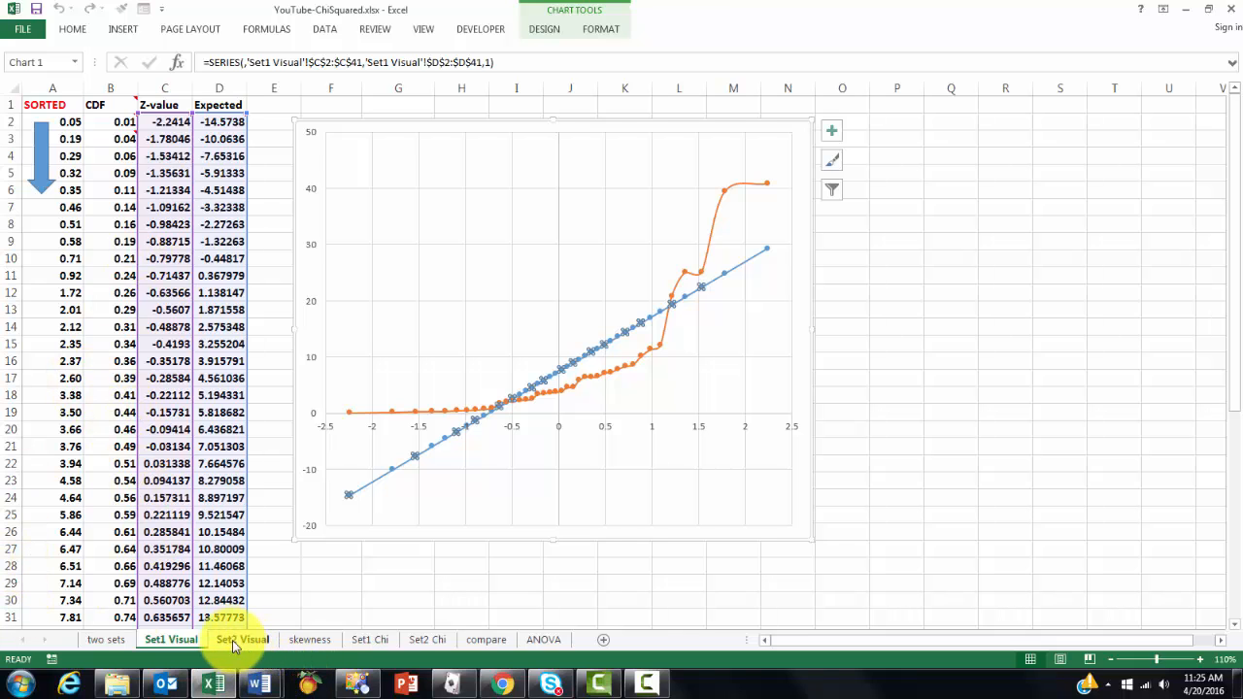
Step: Switch to the Set2 Visual sheet showing sorted set2 data and its probability plot
click(241, 640)
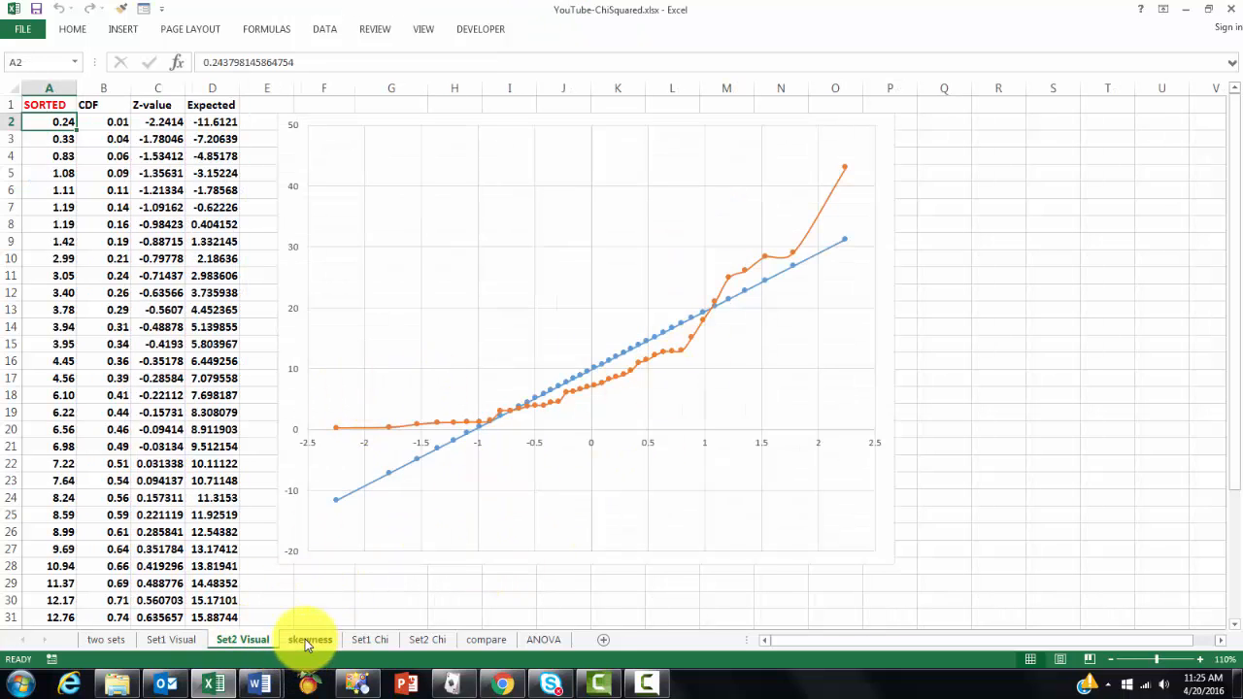
Step: Show the skewness sheet and inspect the SKEW formula behind the skew cell C4
click(311, 639)
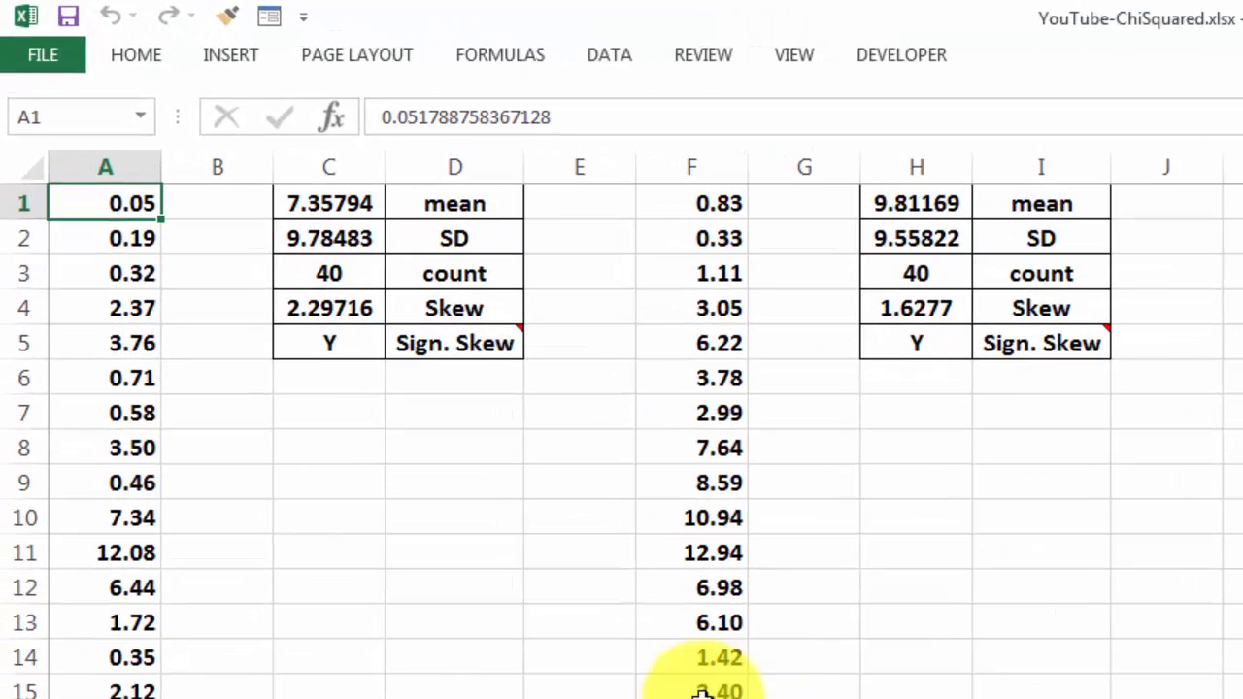
click(455, 307)
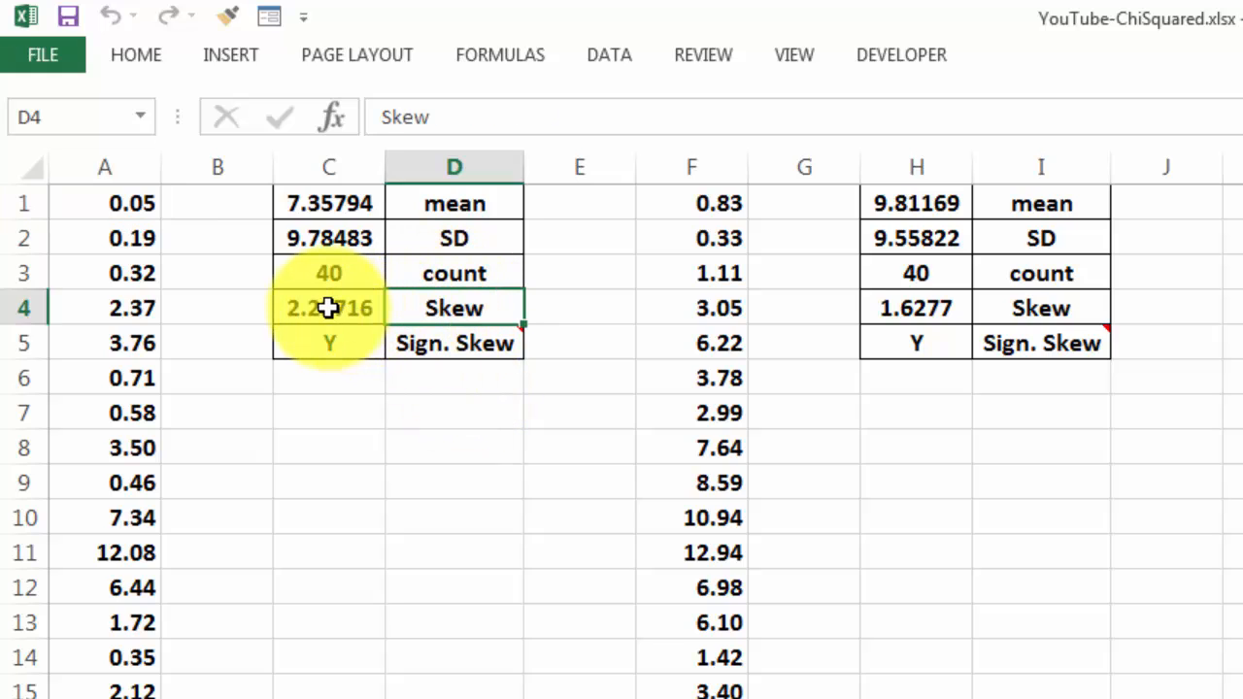
click(328, 307)
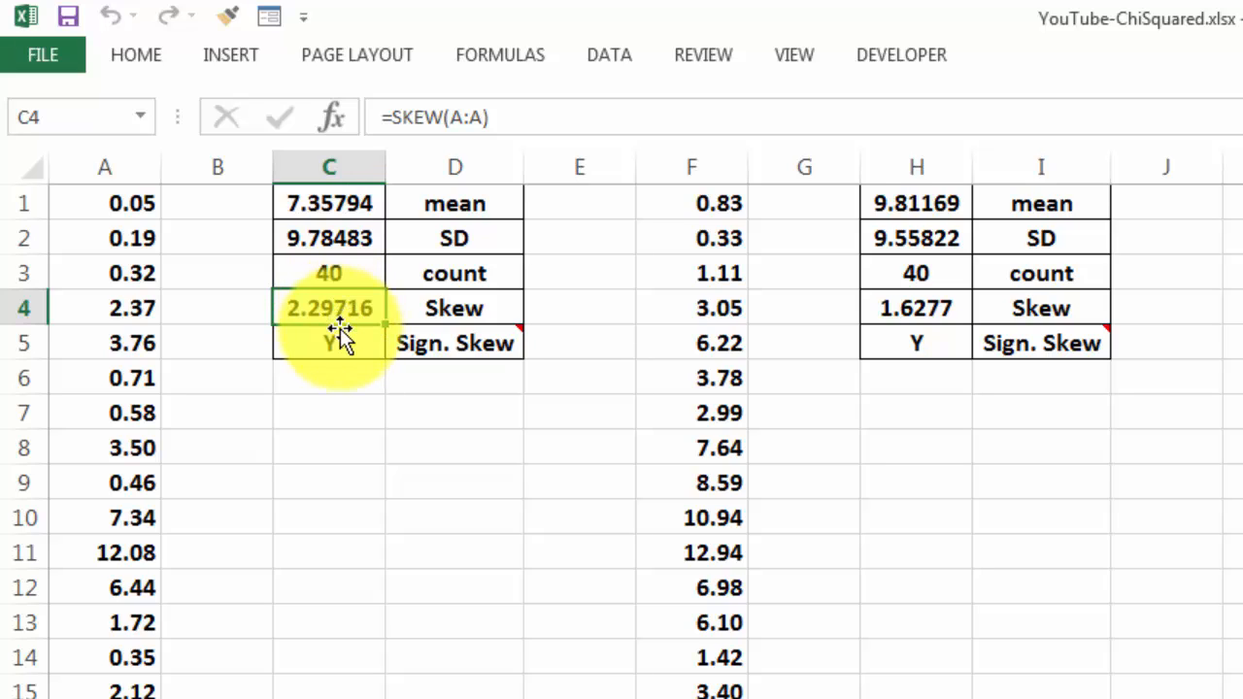
mouse_move(454, 342)
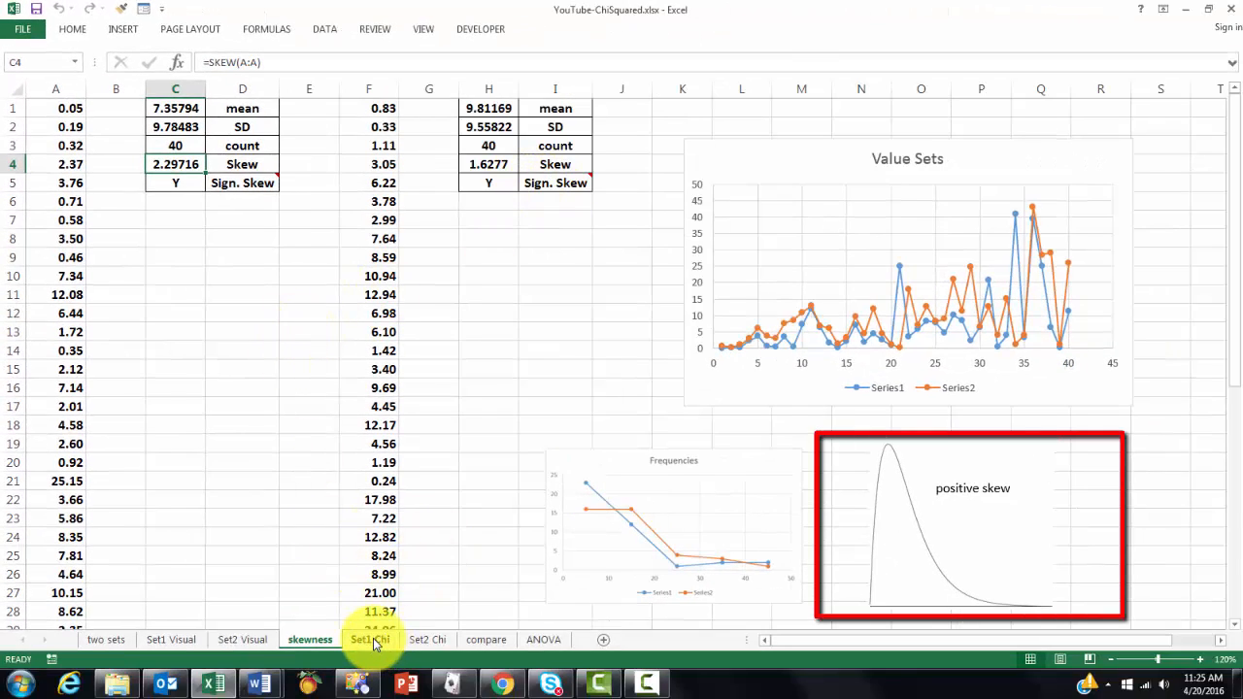
Step: Show the Set1 Chi sheet and inspect how lower bins C7/C9 reference the previous upper bins
click(369, 639)
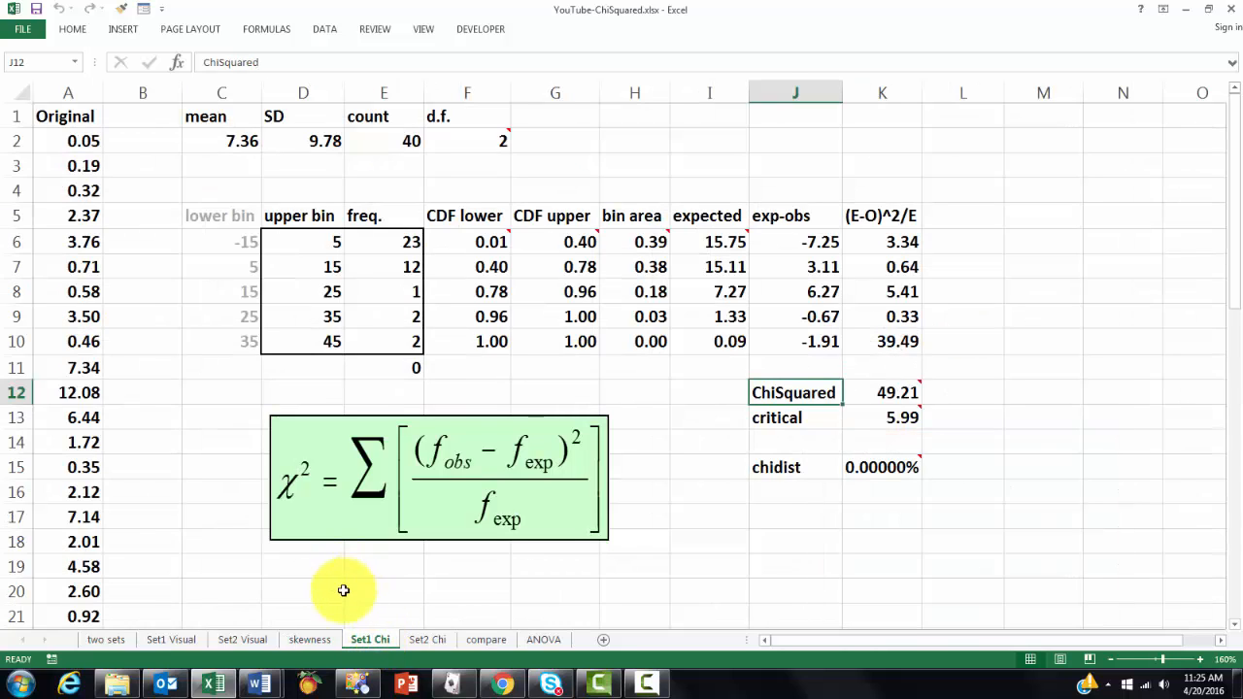
mouse_move(154, 443)
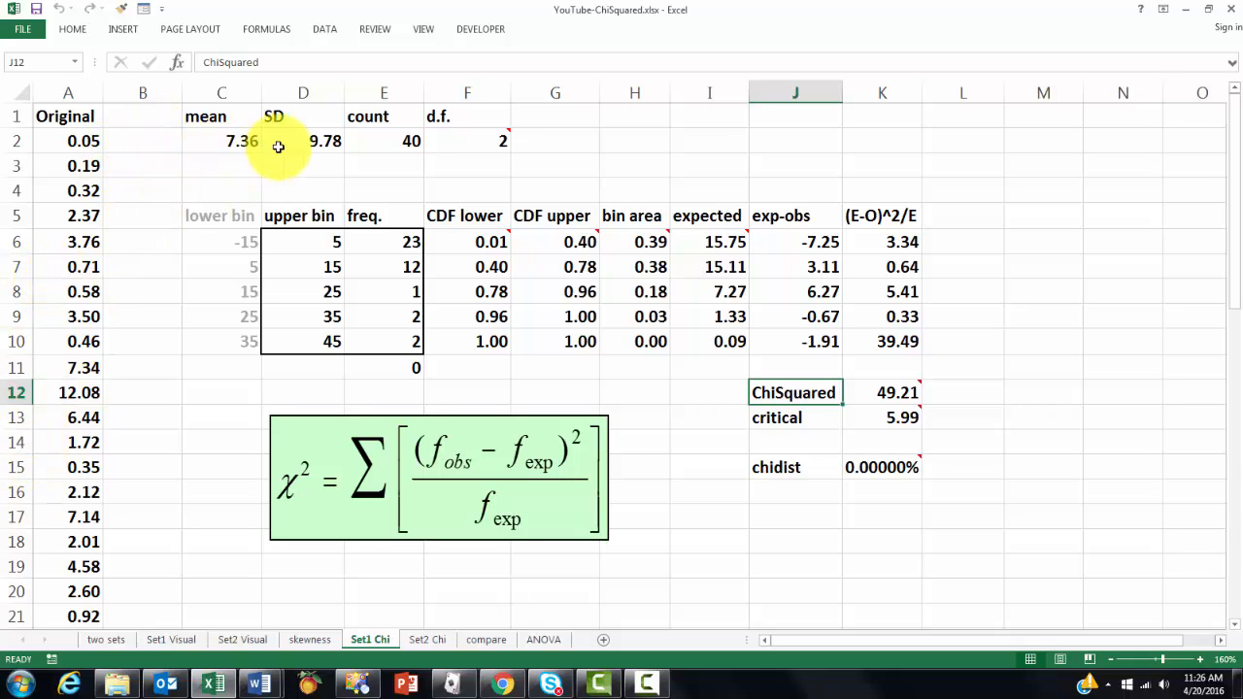
mouse_move(486, 142)
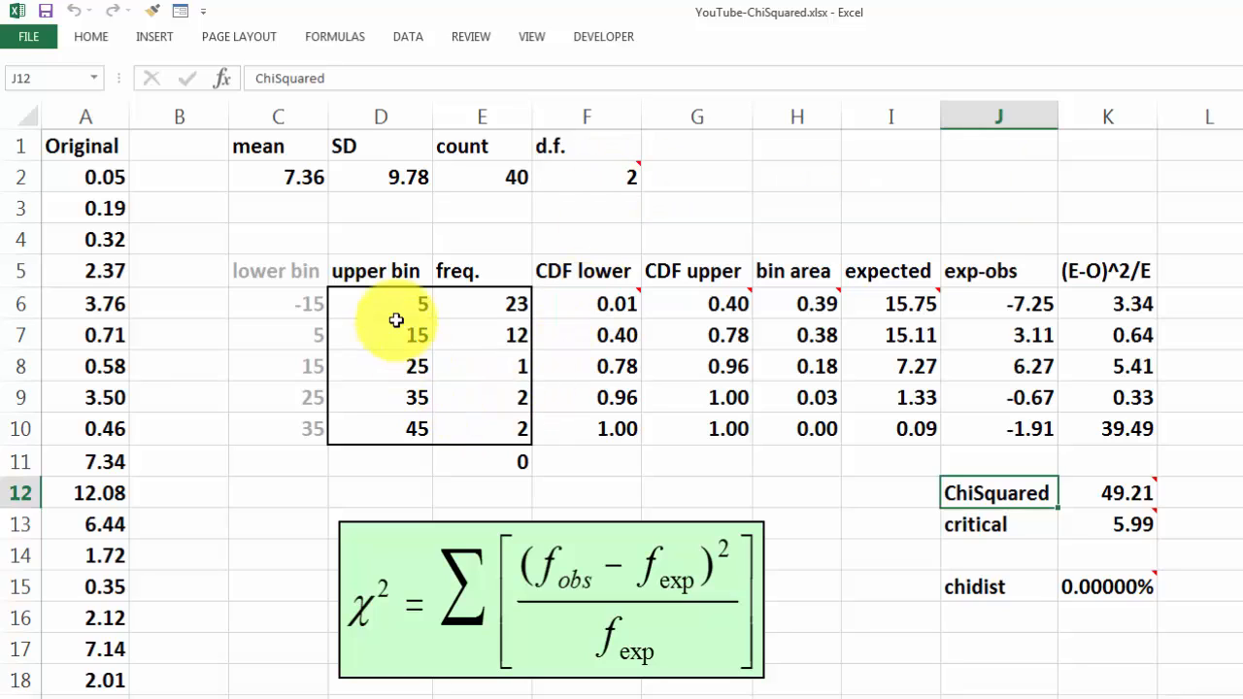
click(381, 303)
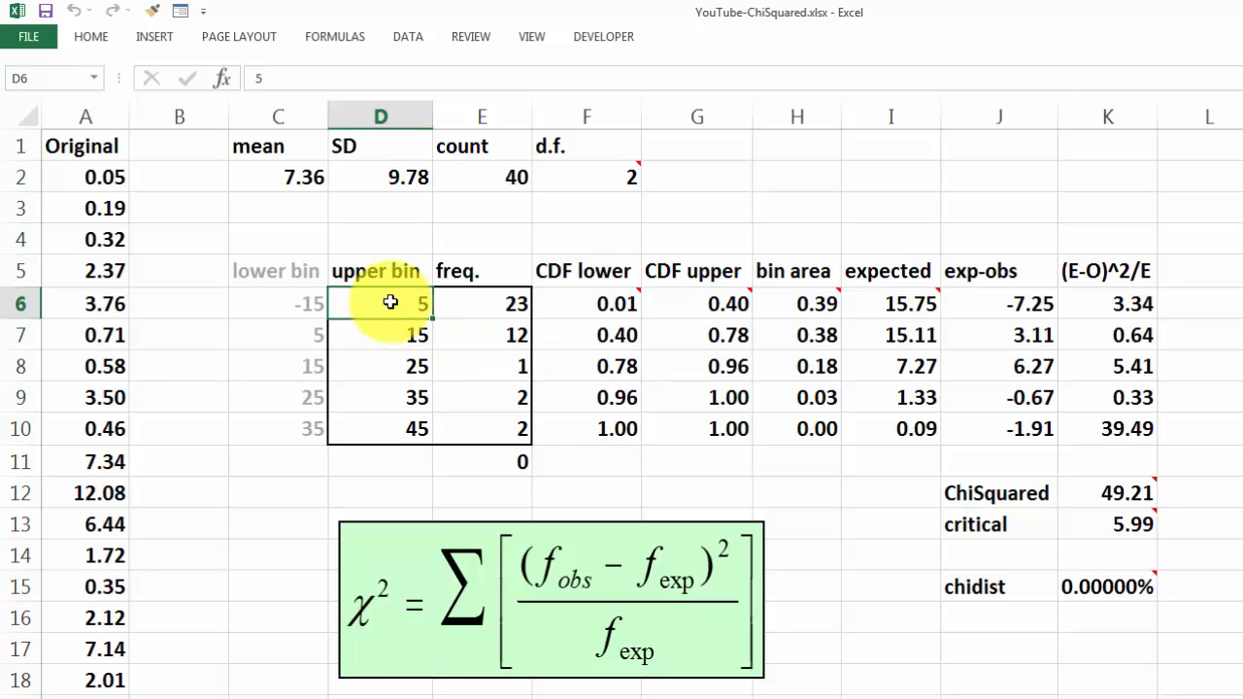
click(381, 365)
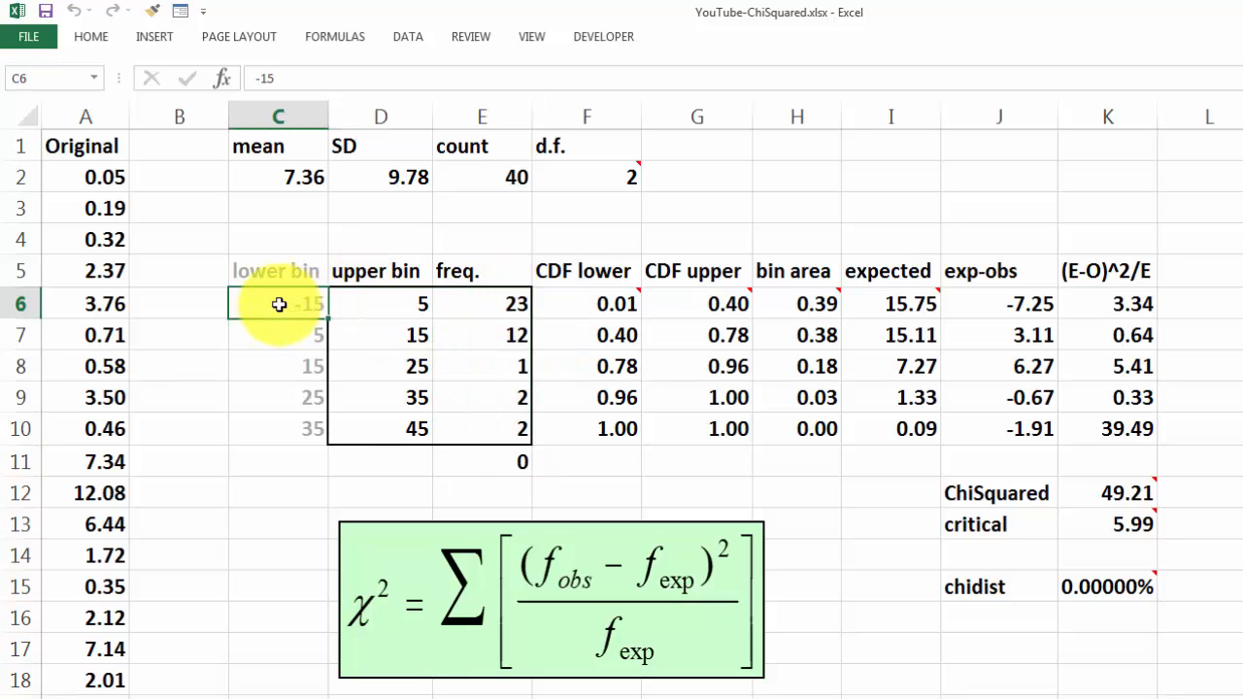
click(280, 334)
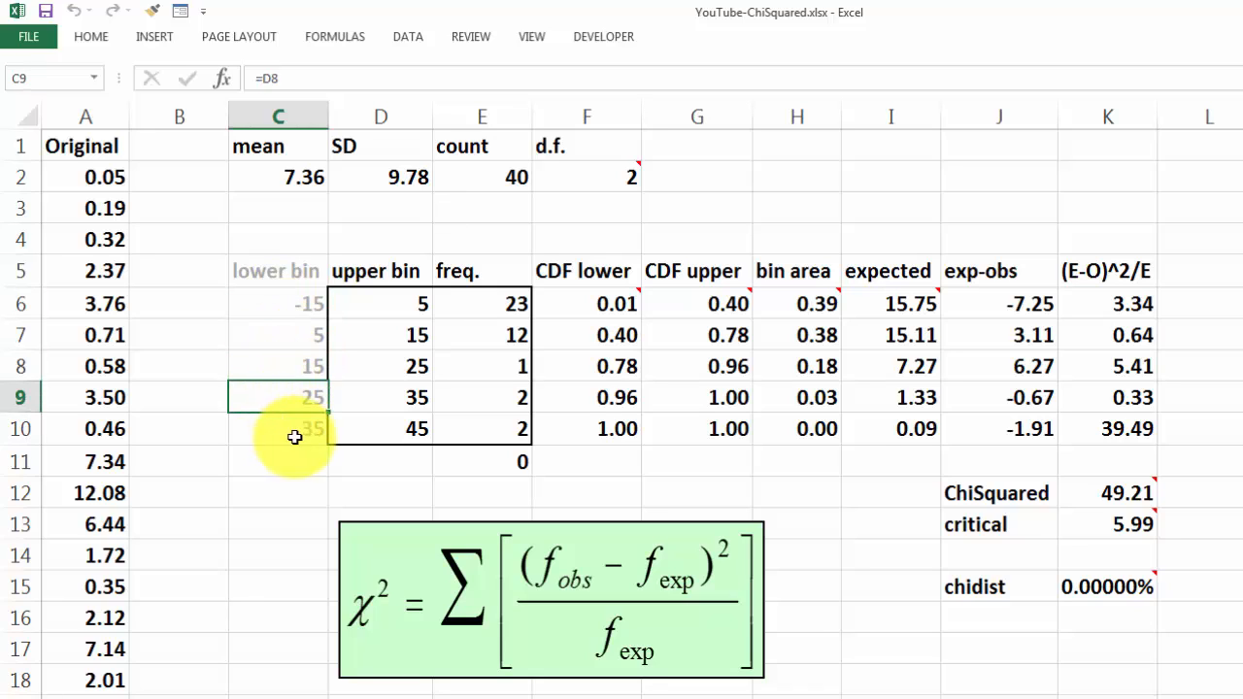
click(278, 303)
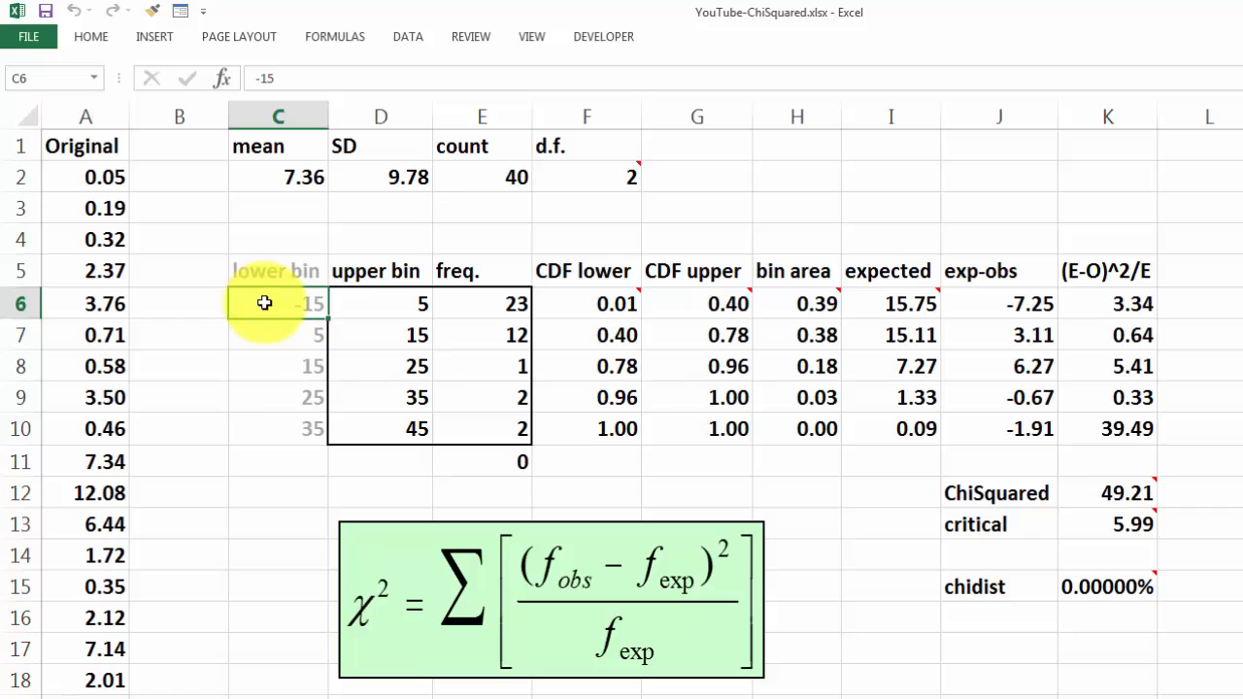
click(280, 334)
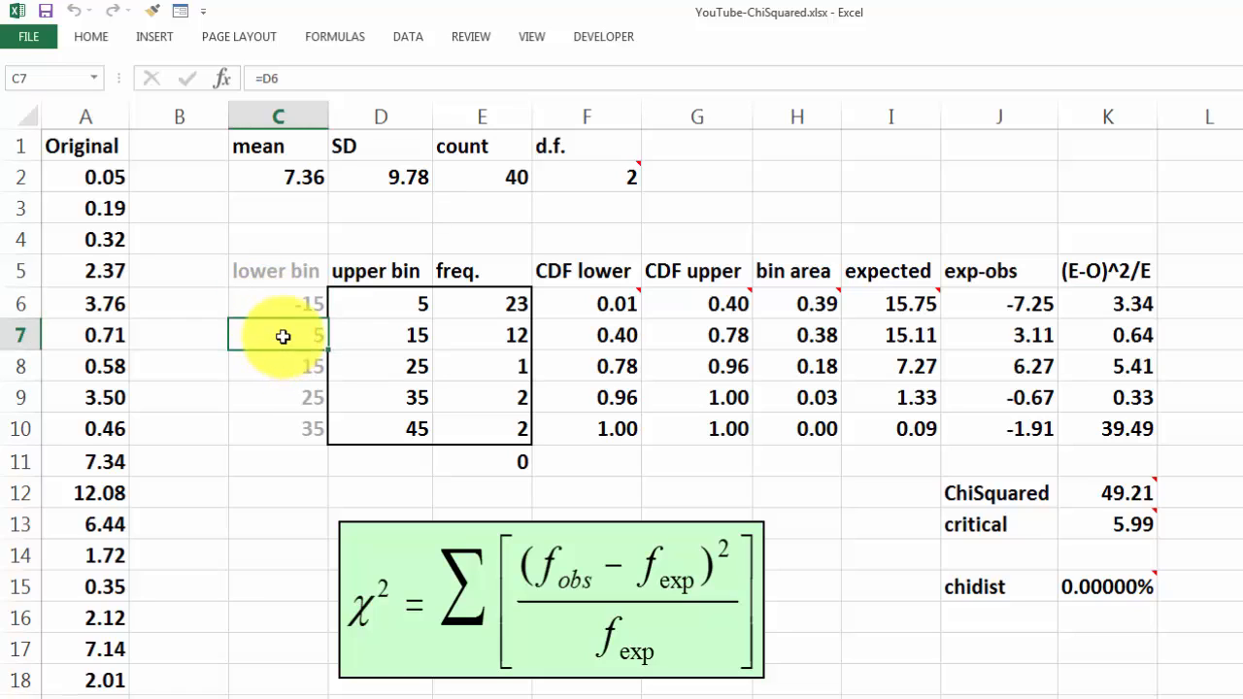
mouse_move(381, 348)
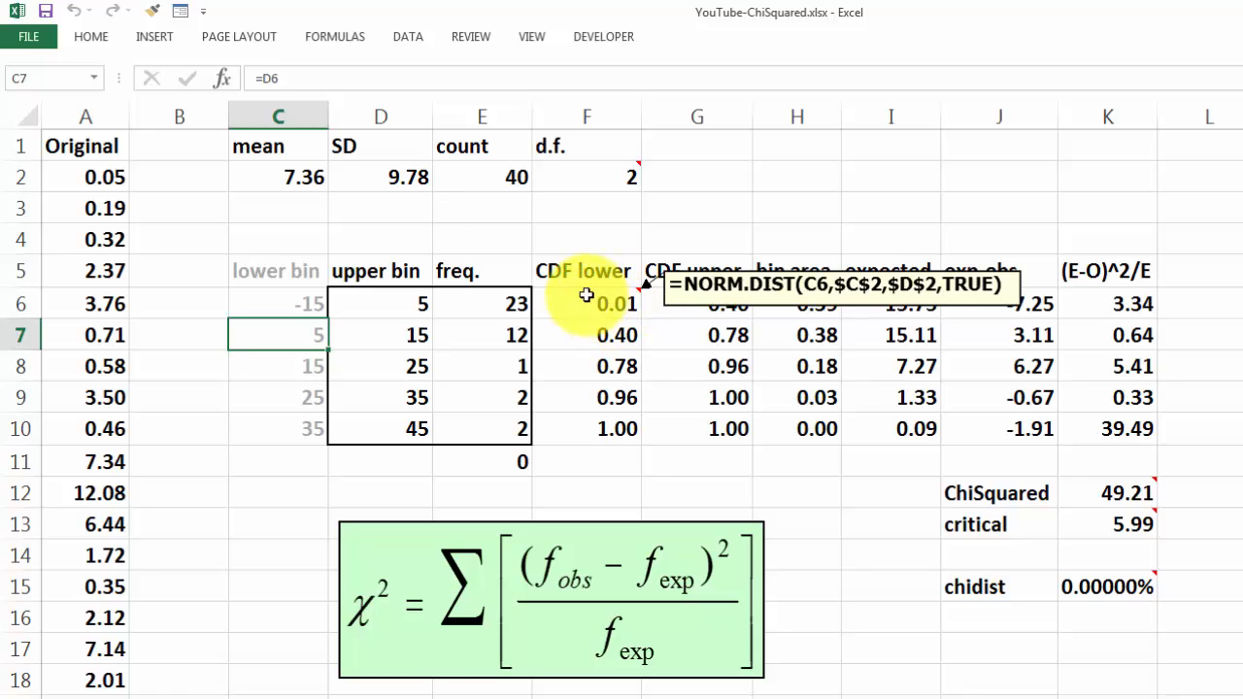
mouse_move(717, 303)
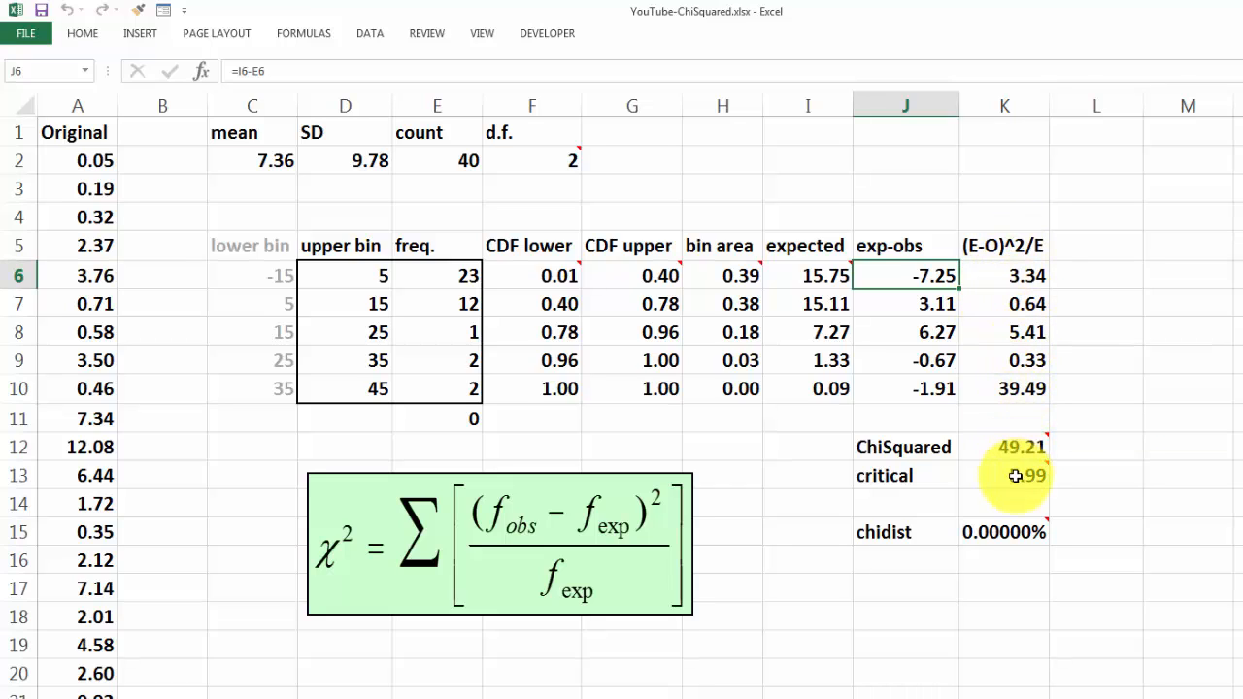
mouse_move(1014, 474)
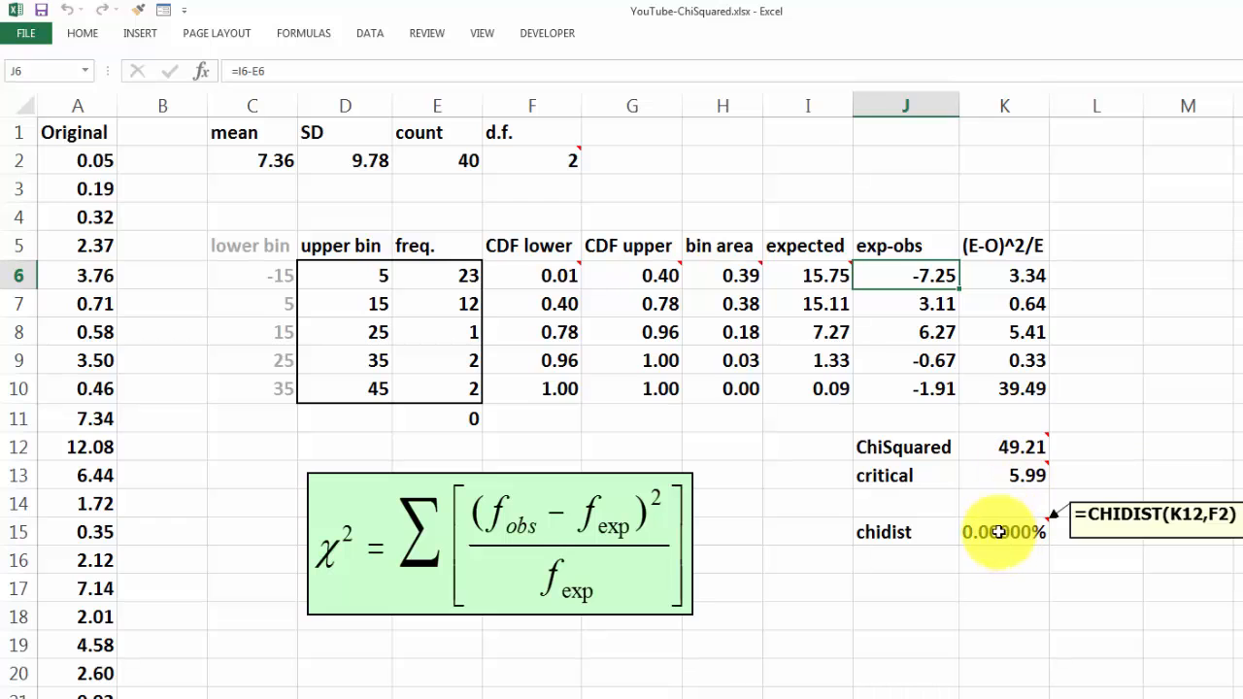
Step: Review the compare sheet's confidence-interval summary and the five-bin CHISQ.TEST result of 10.54%
click(485, 639)
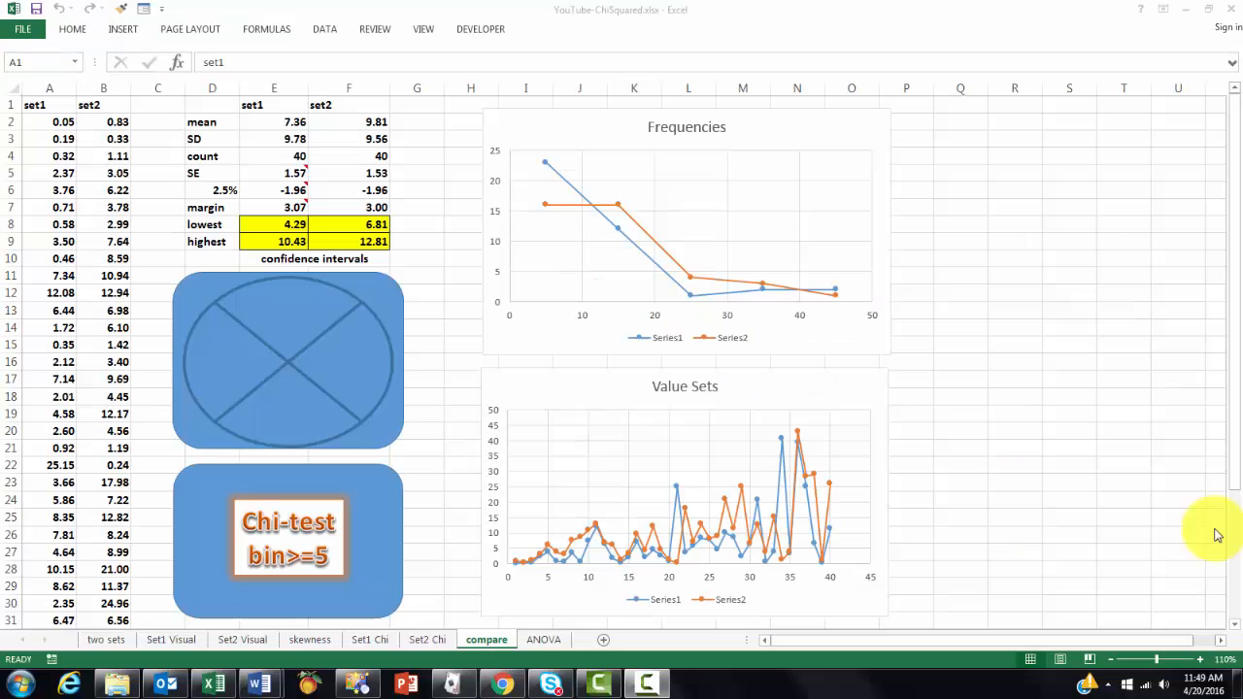
mouse_move(1126, 486)
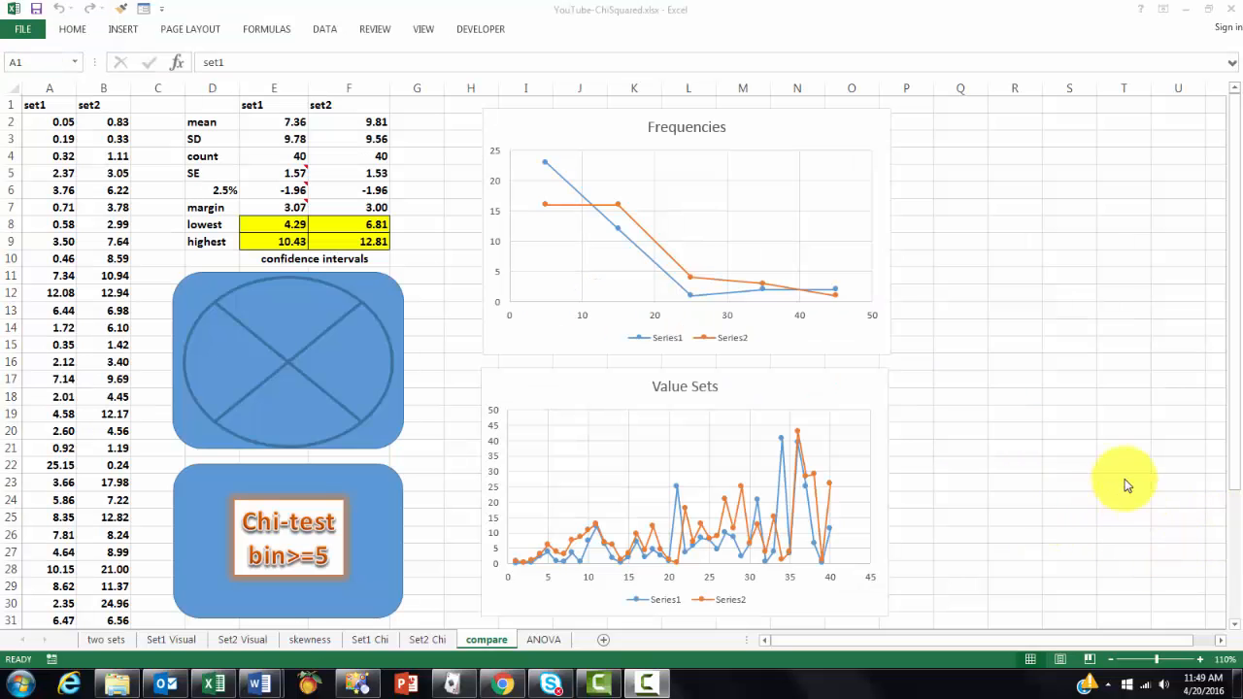
mouse_move(995, 427)
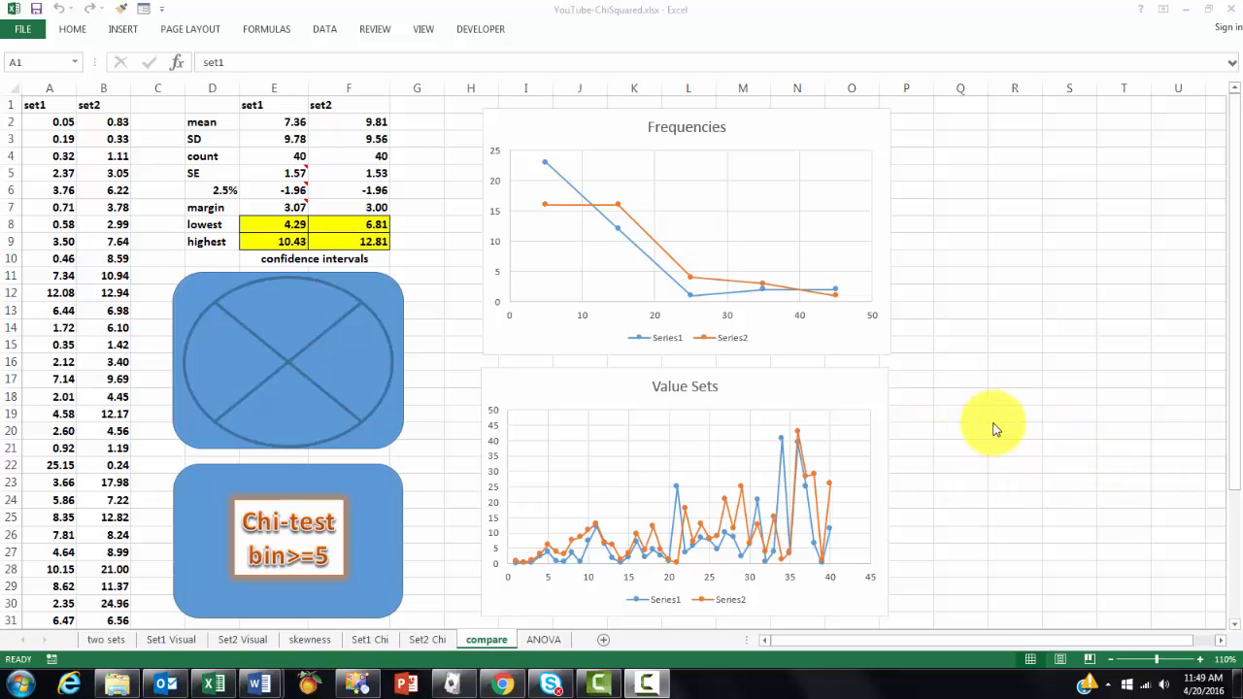
mouse_move(839, 451)
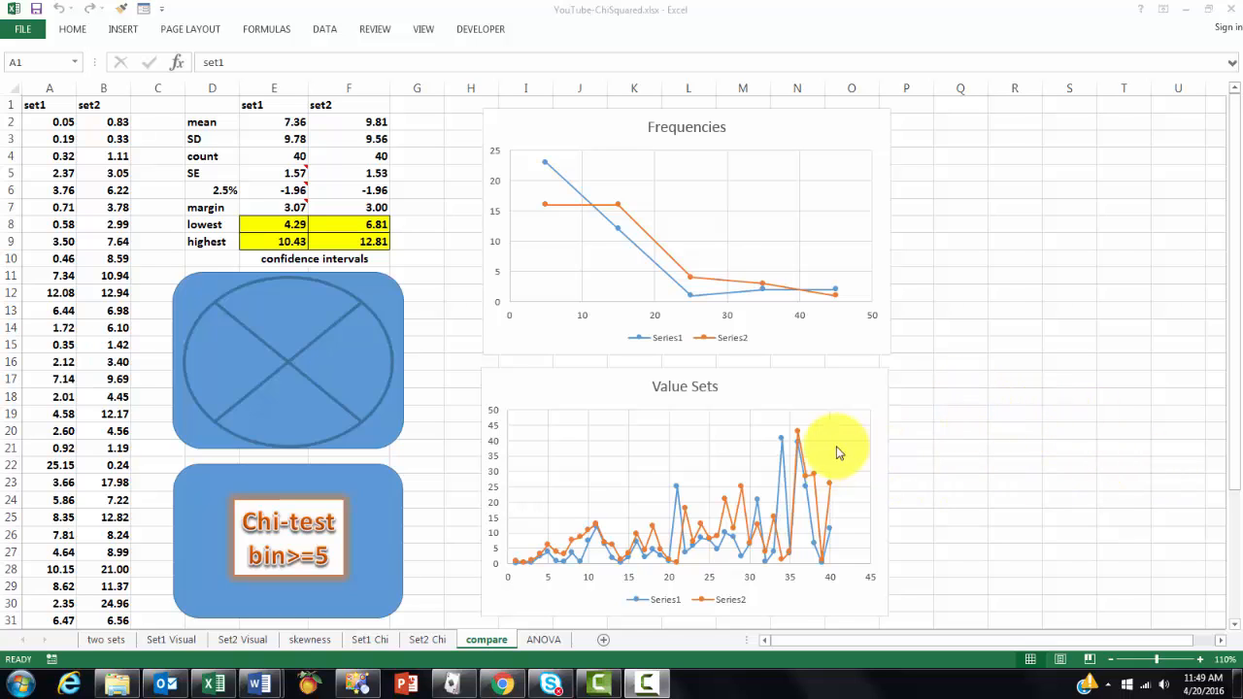
mouse_move(812, 460)
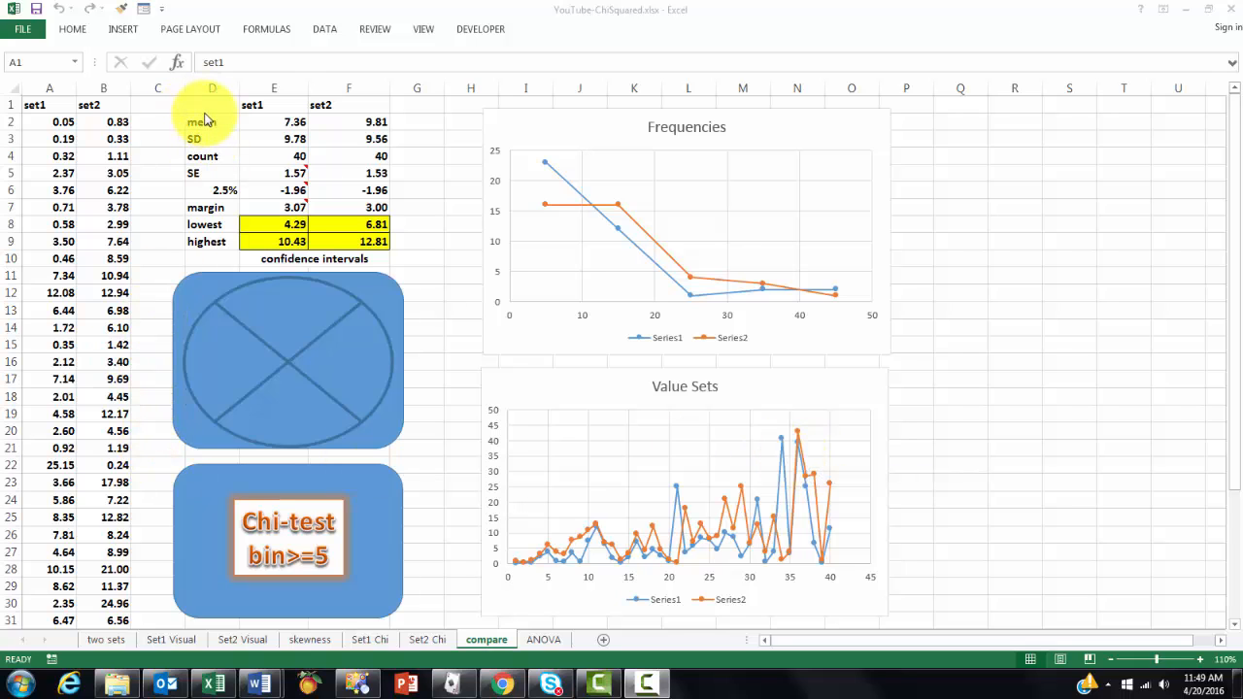
drag(212, 105, 272, 241)
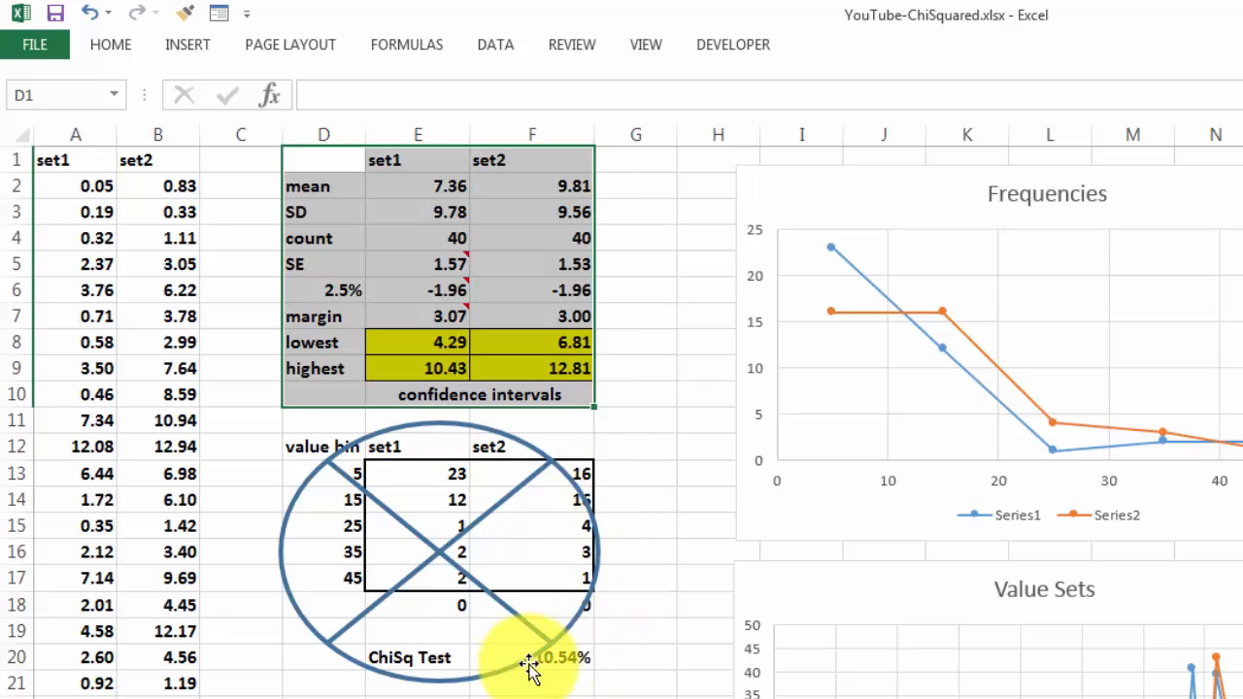
click(533, 657)
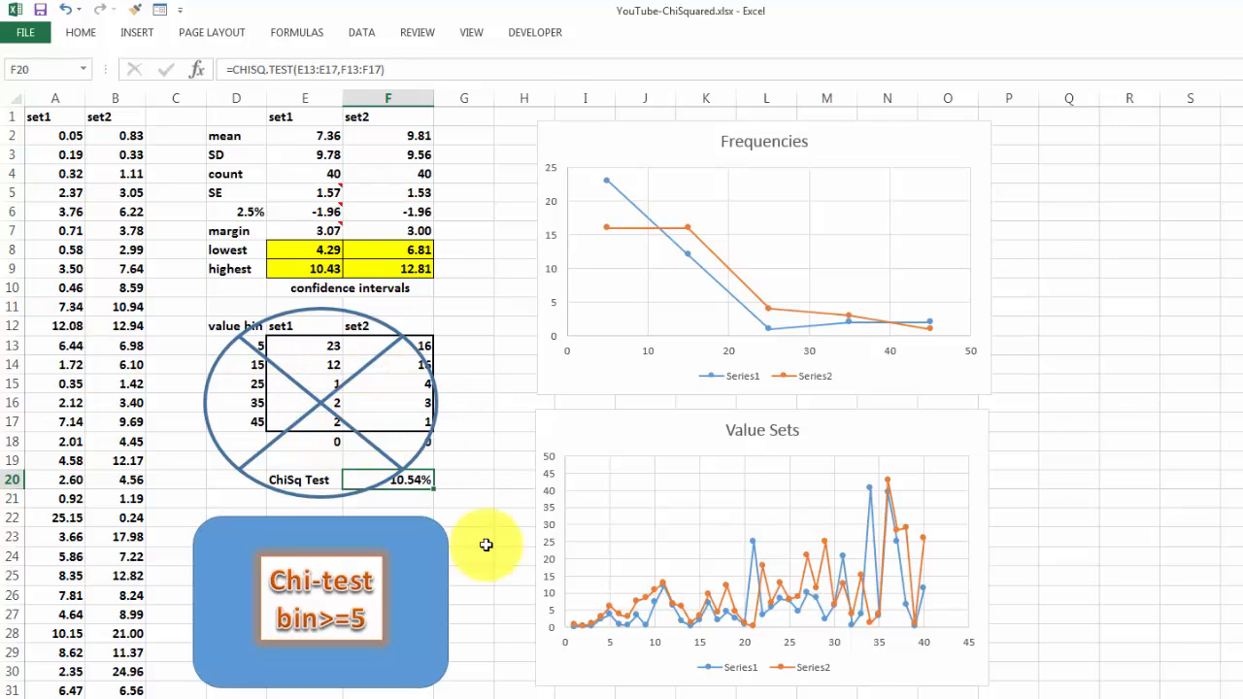
mouse_move(398, 535)
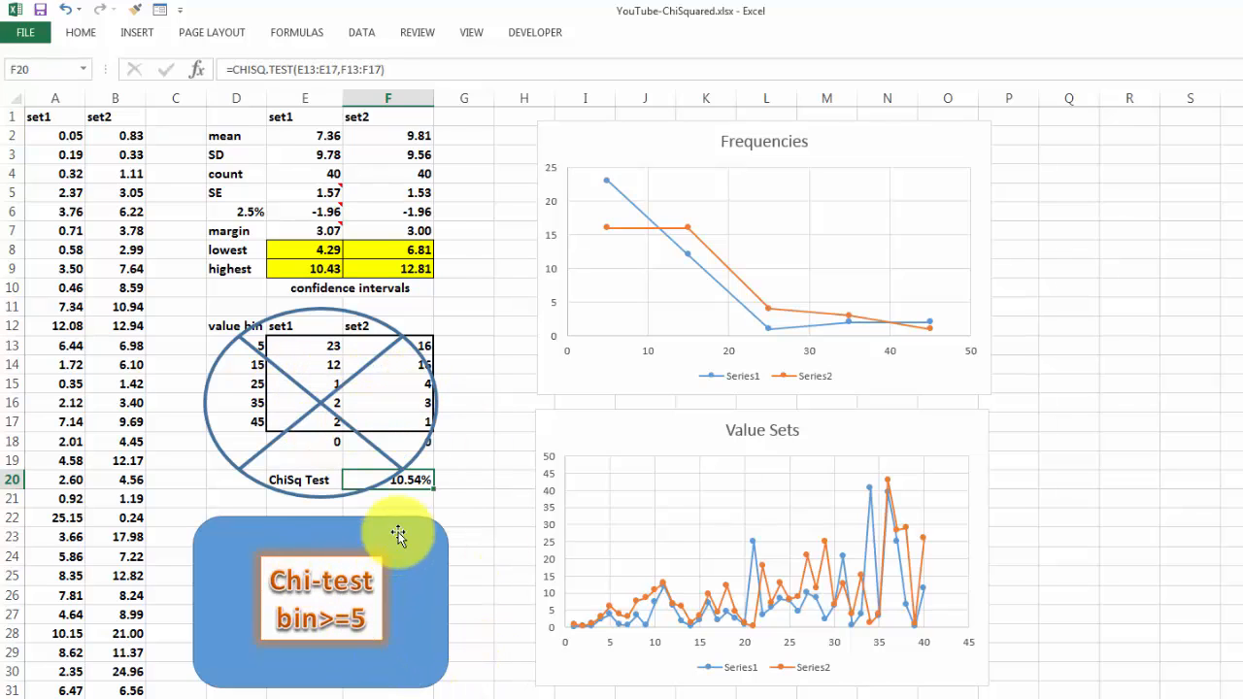
mouse_move(408, 540)
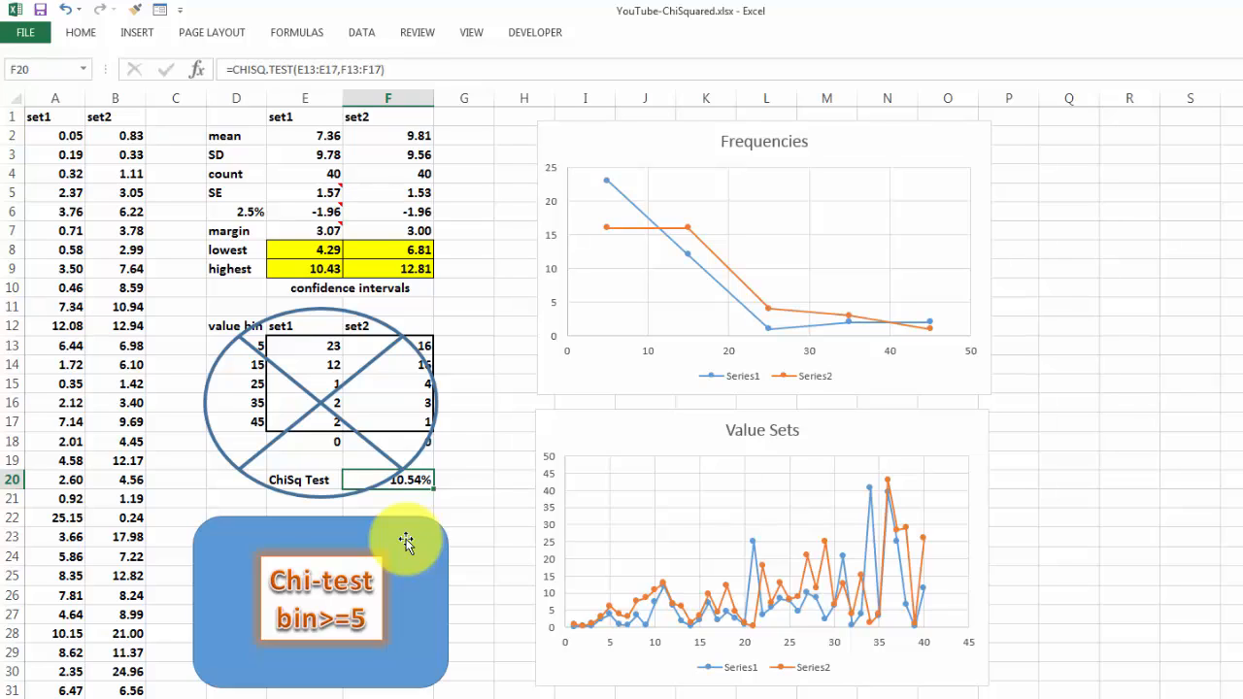
Step: Uncover the two-bin set1/set2 table beneath the note and check its CHISQ.TEST result of 23.57%
click(408, 540)
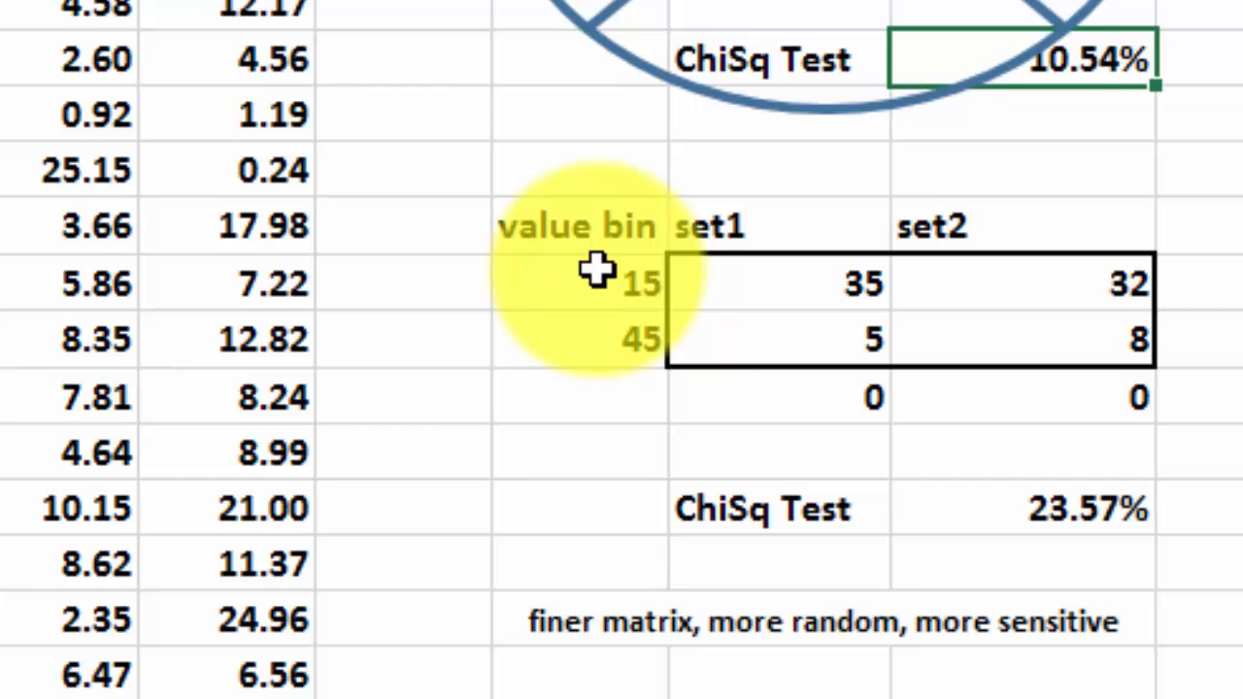
mouse_move(855, 490)
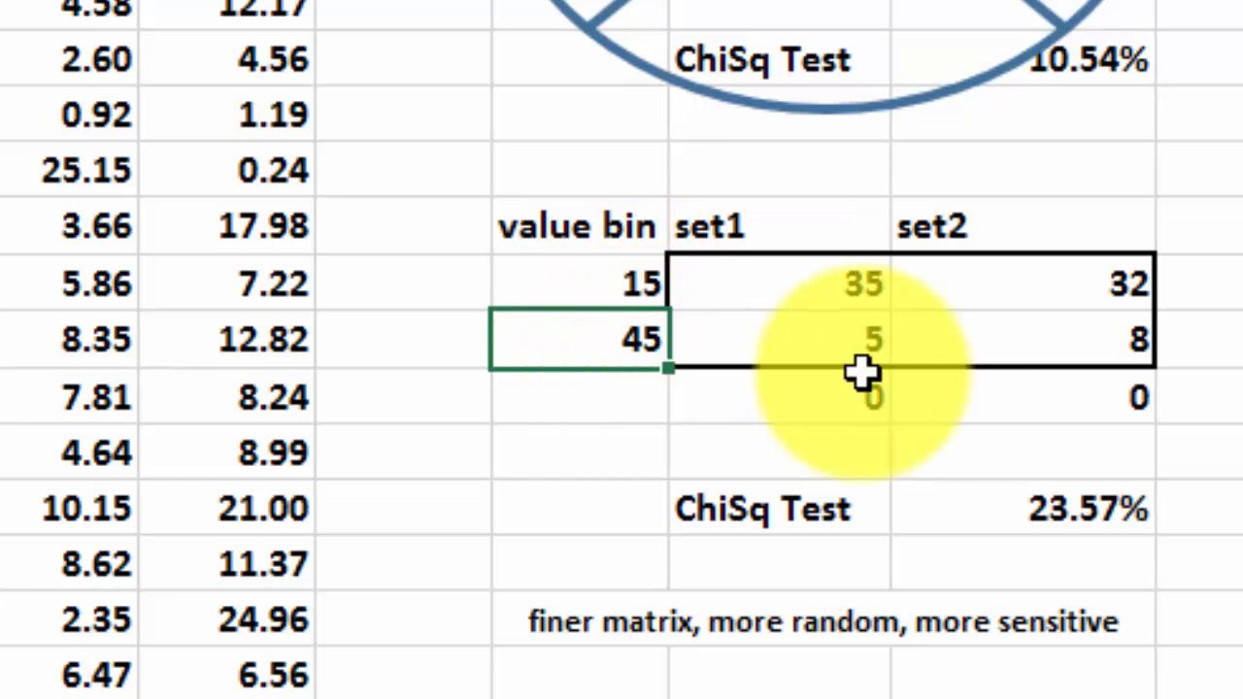
mouse_move(851, 346)
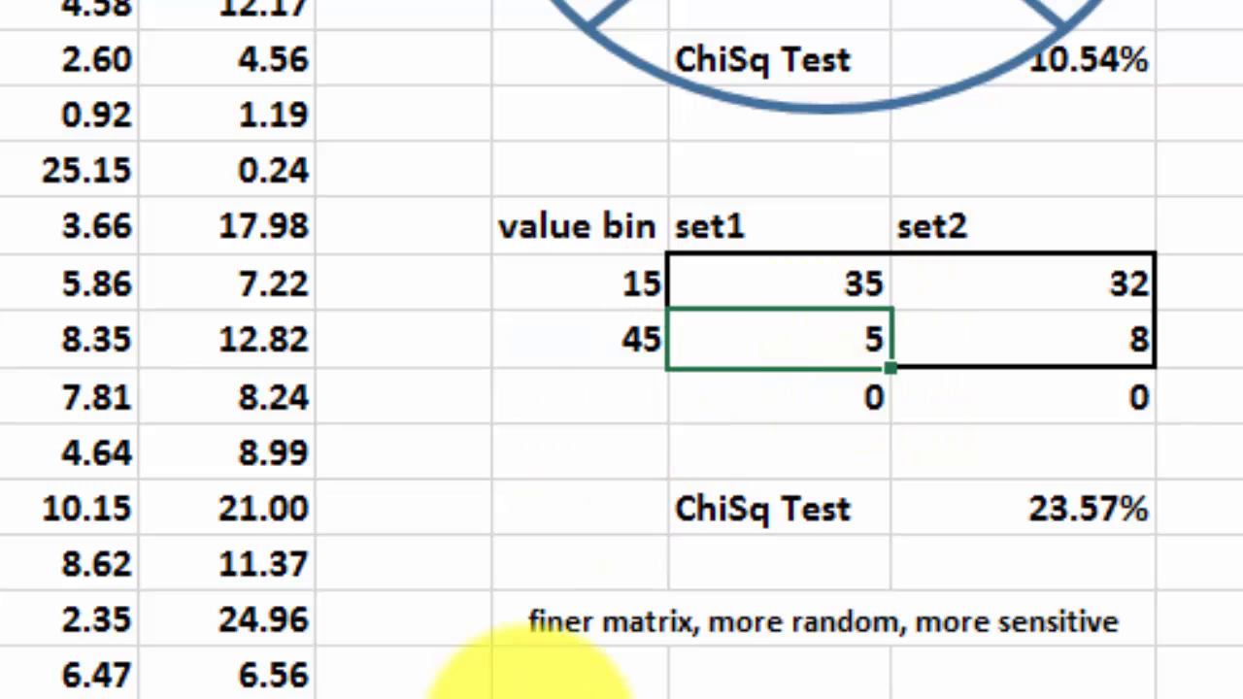
mouse_move(1072, 513)
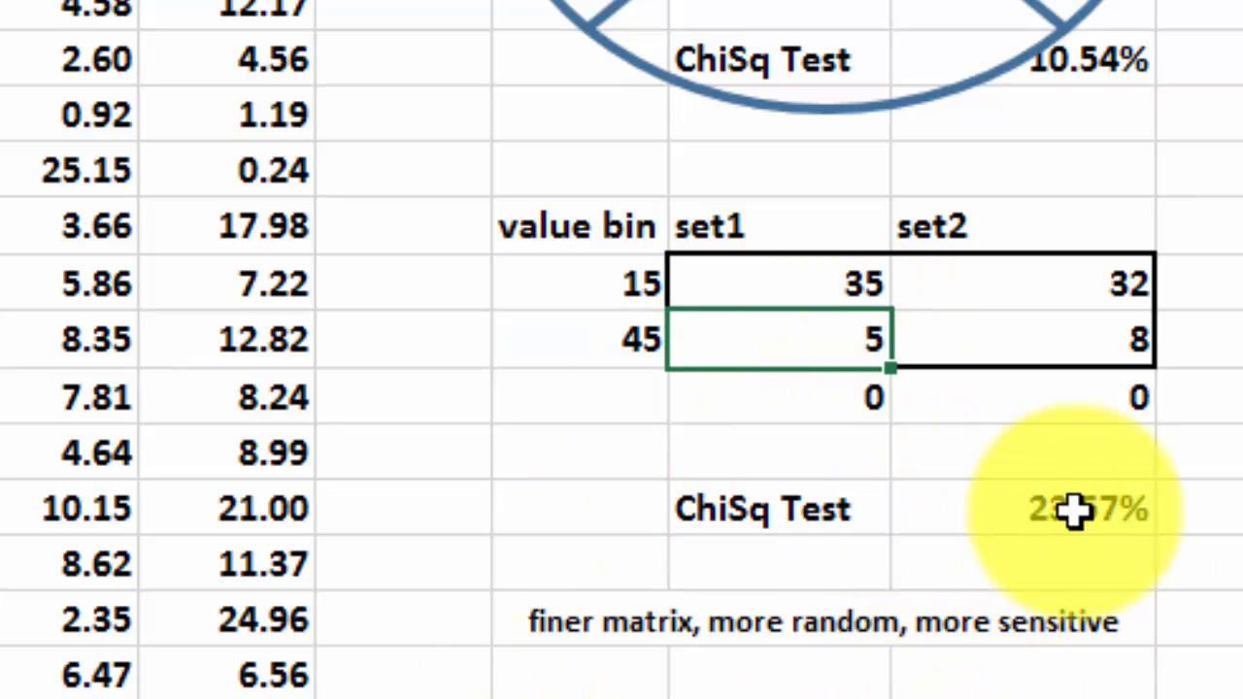
click(1069, 509)
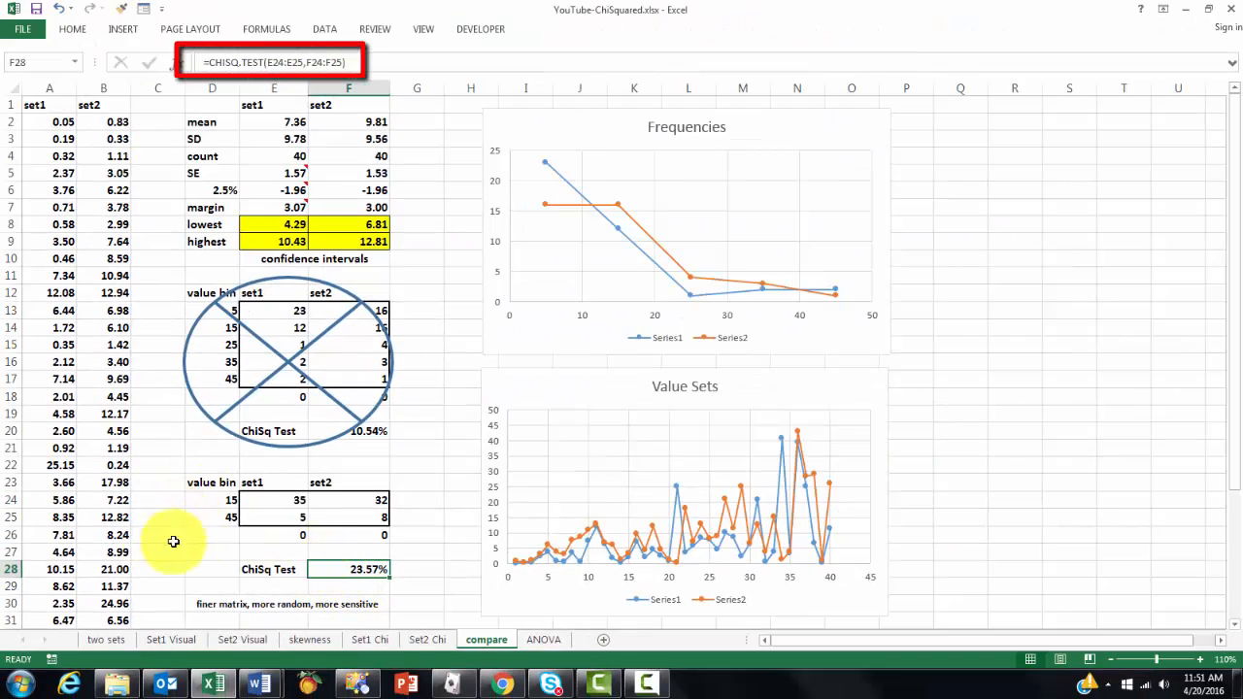
mouse_move(213, 563)
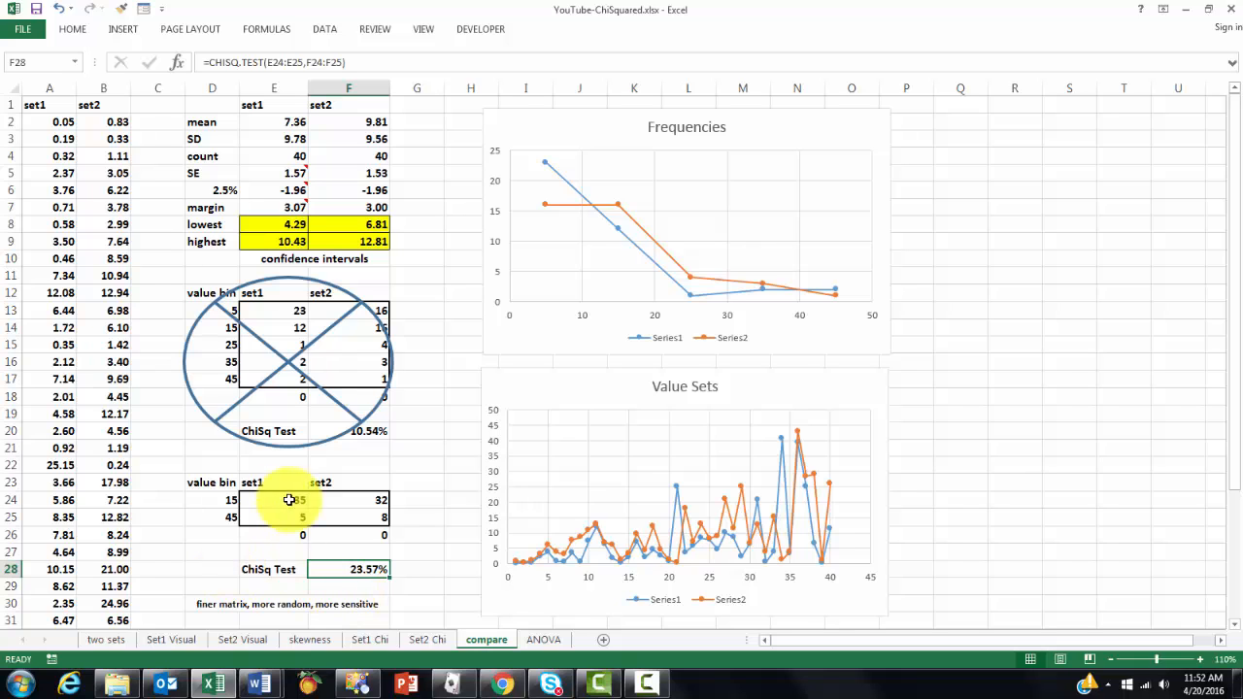
click(272, 499)
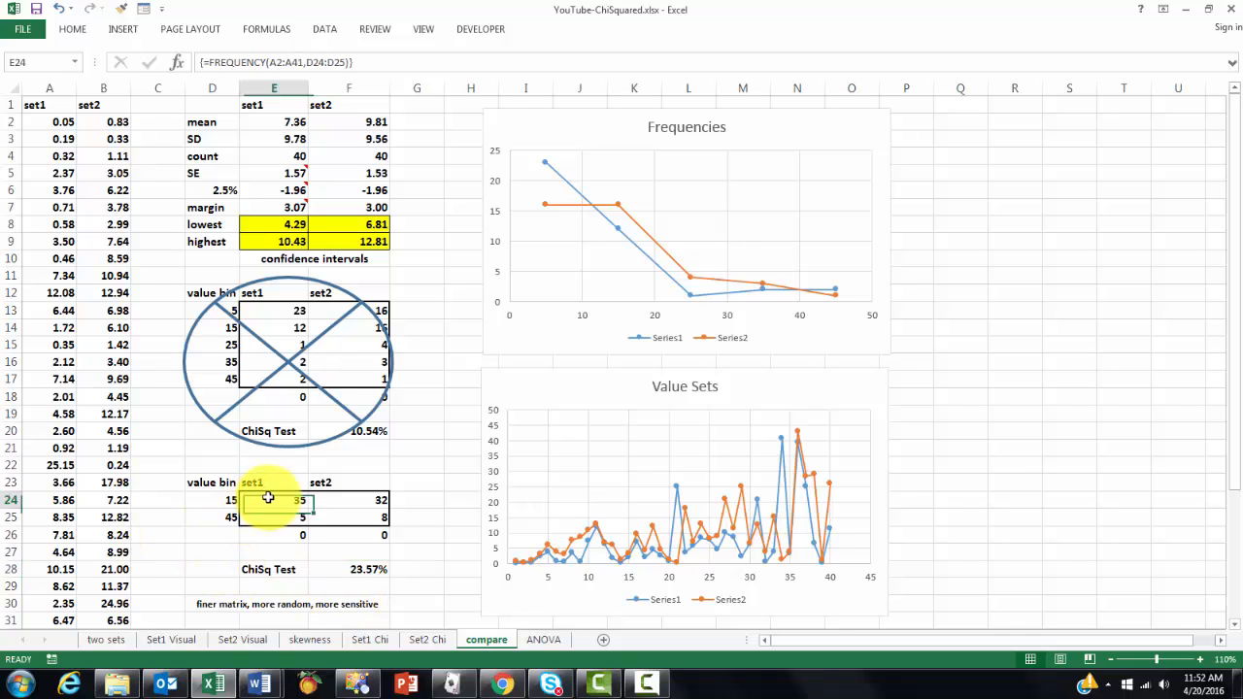
drag(276, 499, 276, 534)
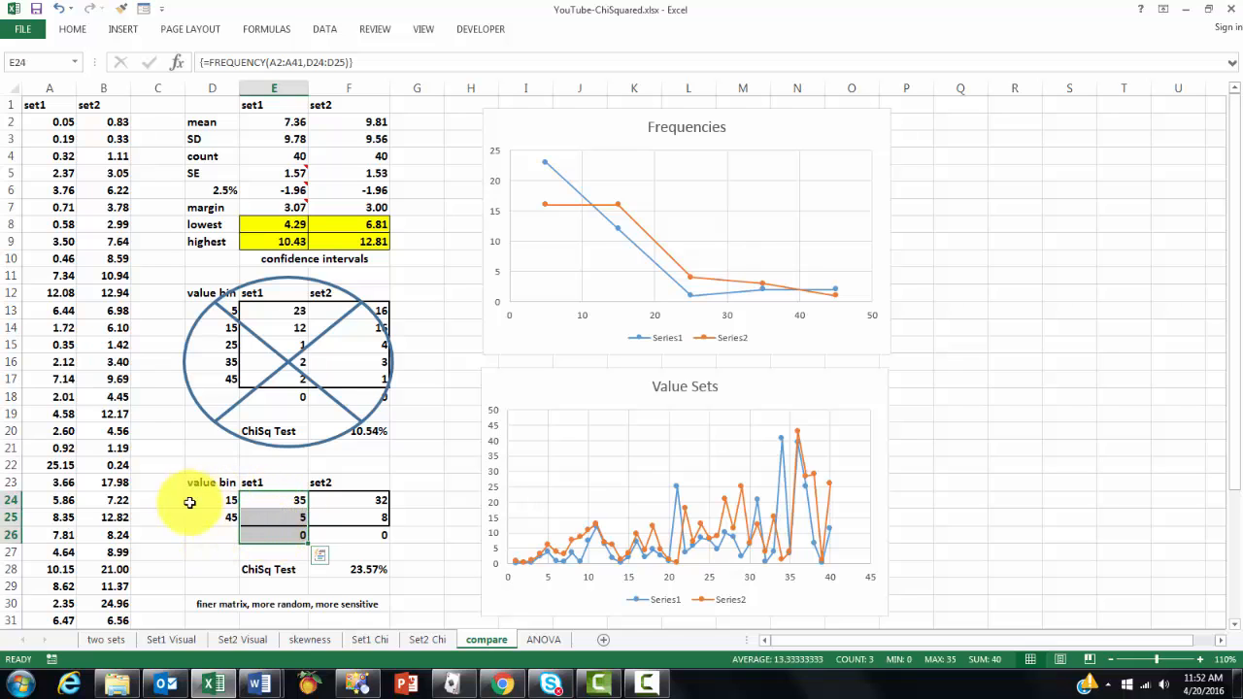
mouse_move(272, 501)
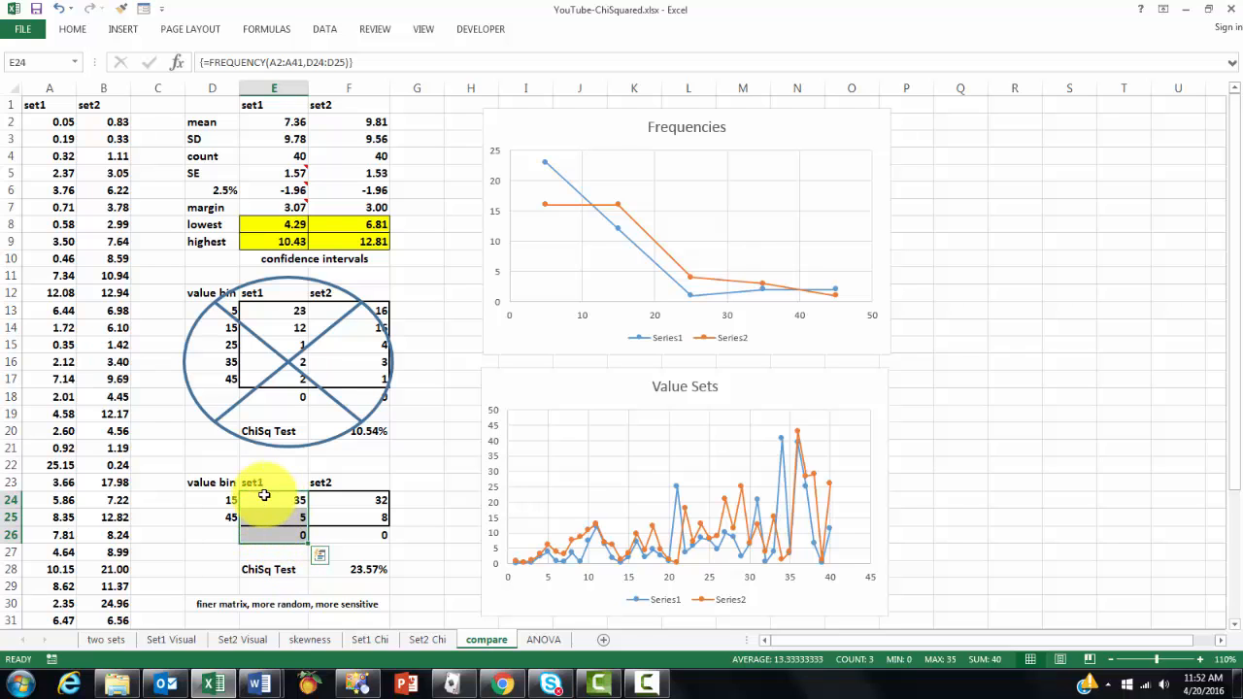
double_click(276, 500)
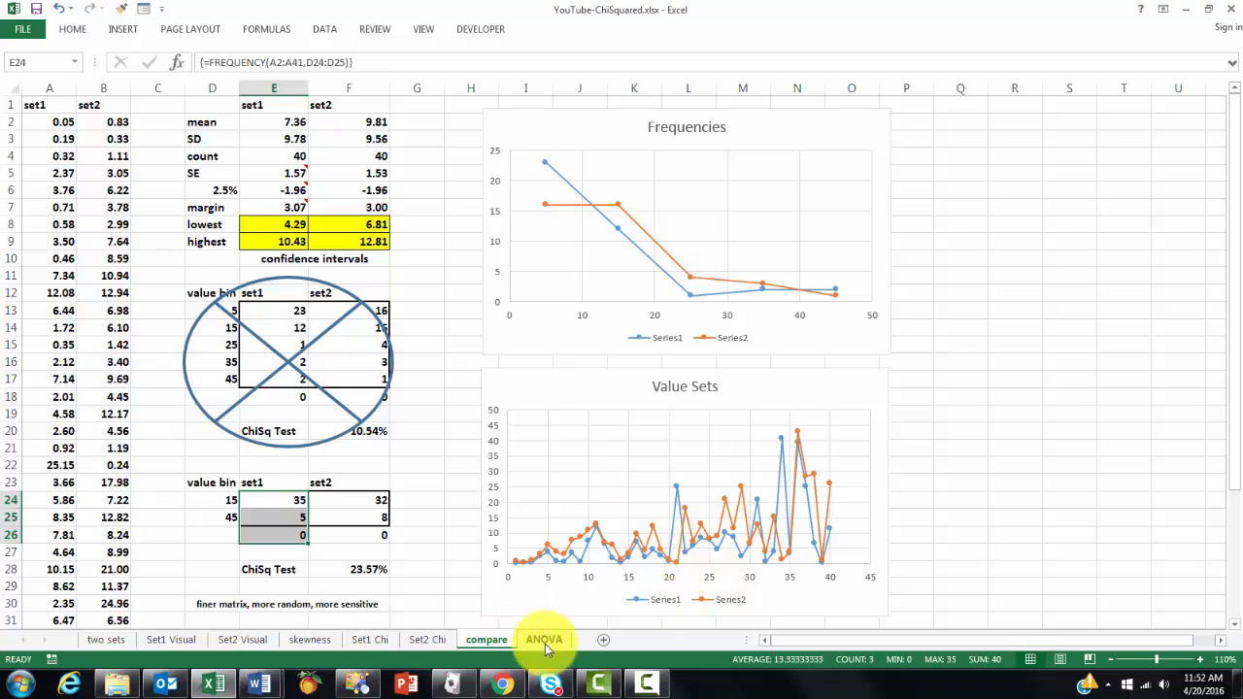
Step: Review the ANOVA sheet, check the Data ribbon for the Analysis group, then go to the File Info page
click(544, 640)
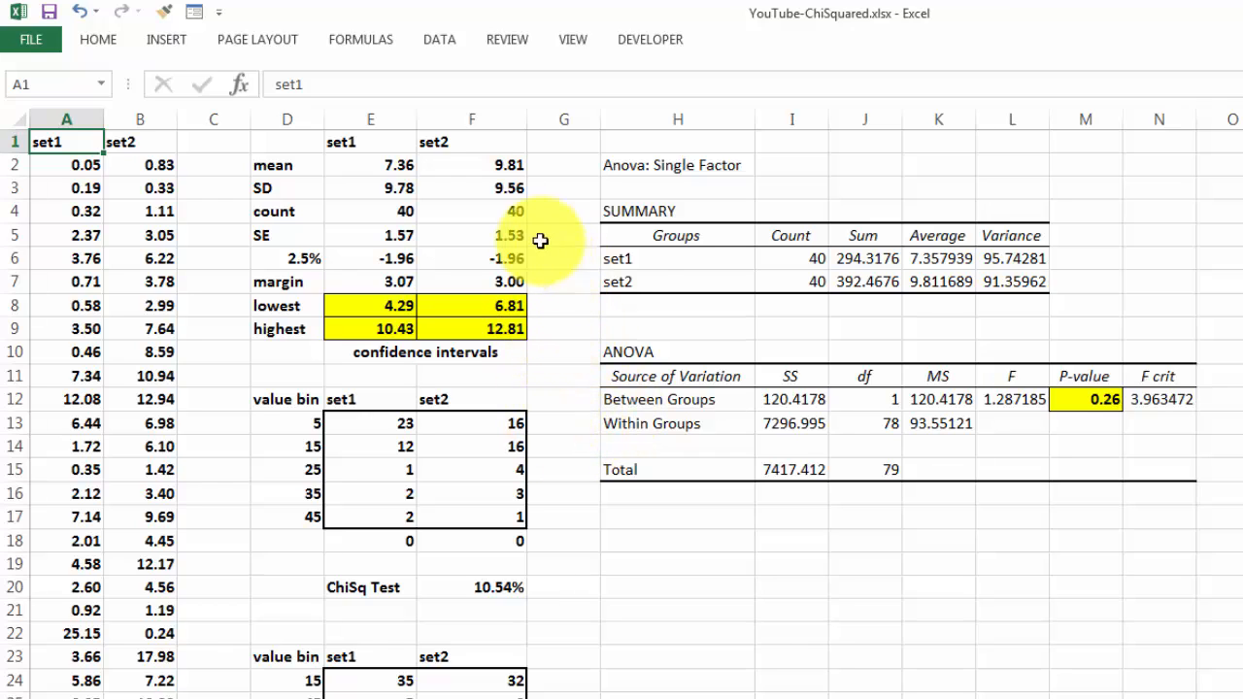
mouse_move(584, 270)
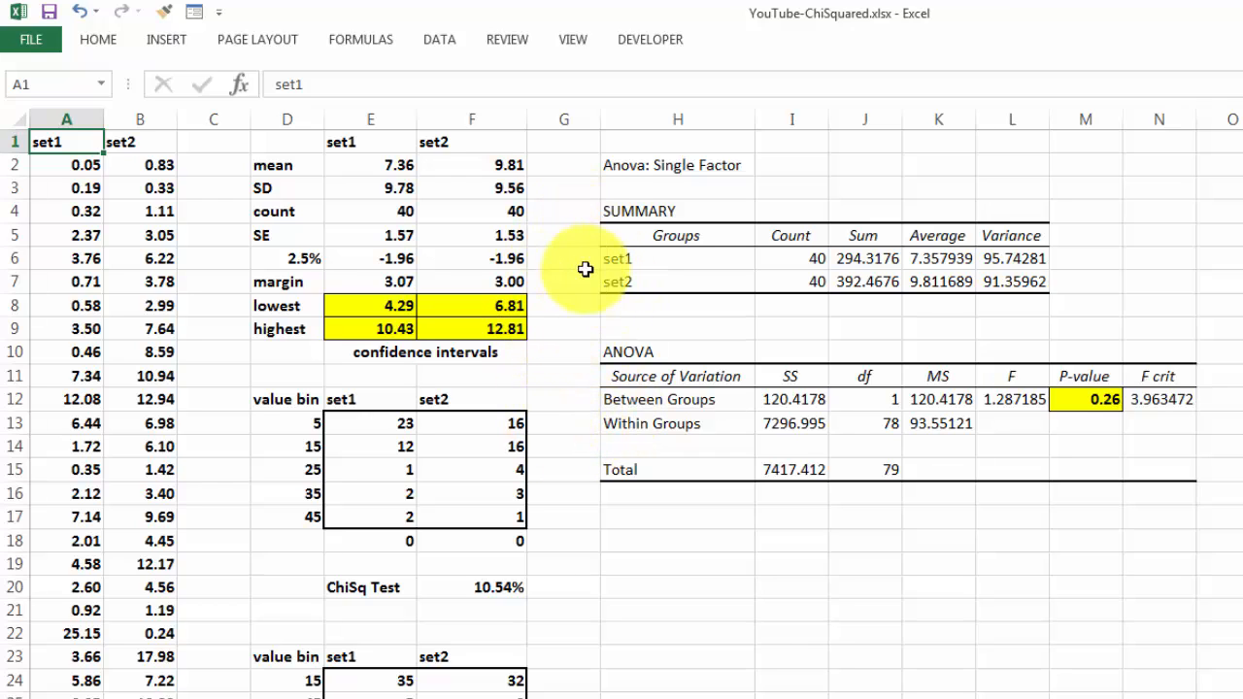
mouse_move(913, 436)
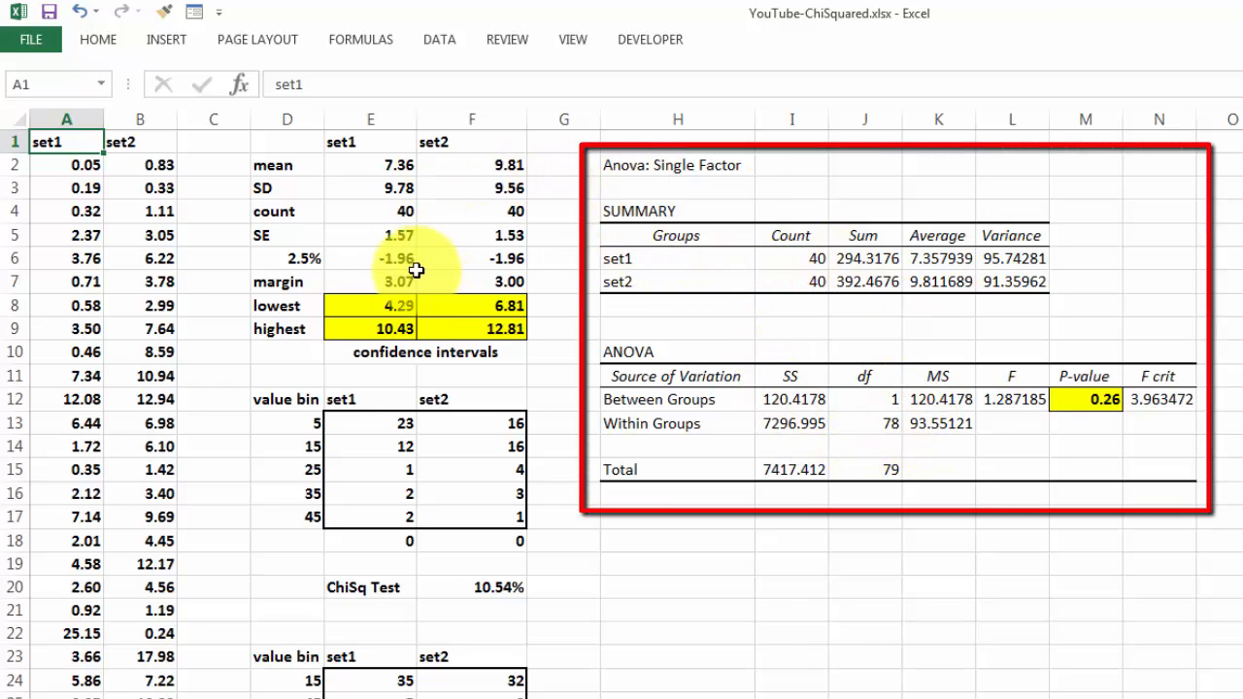
click(439, 39)
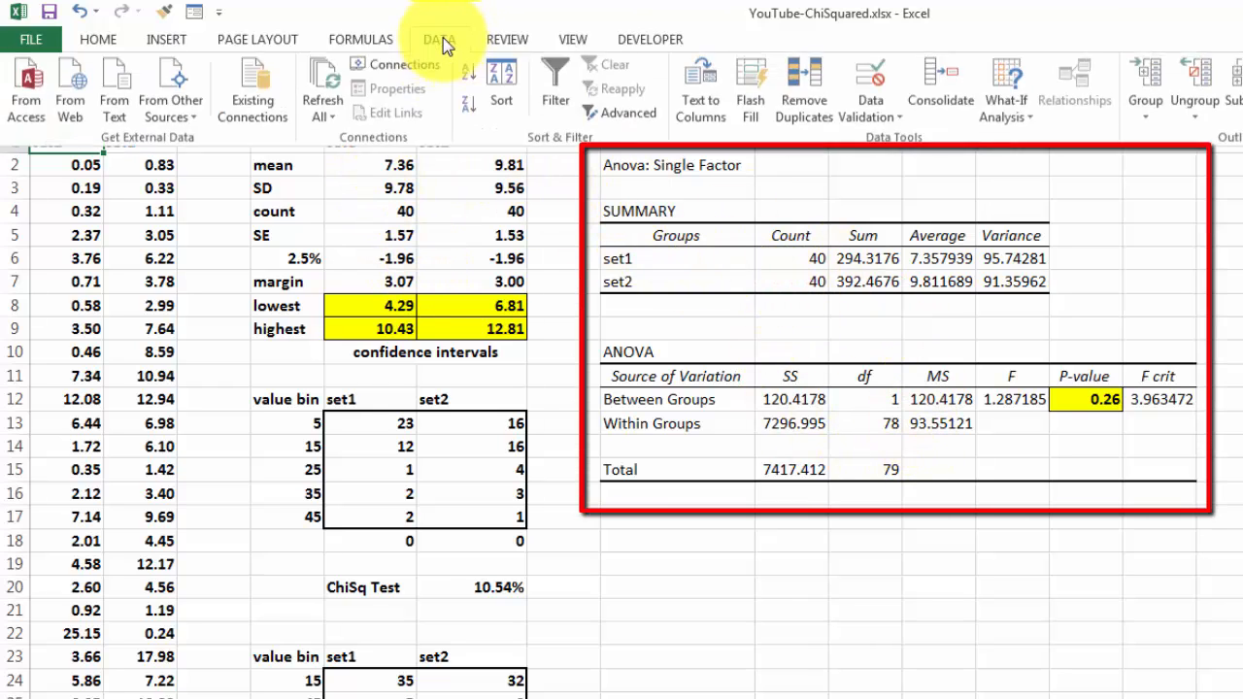
click(439, 39)
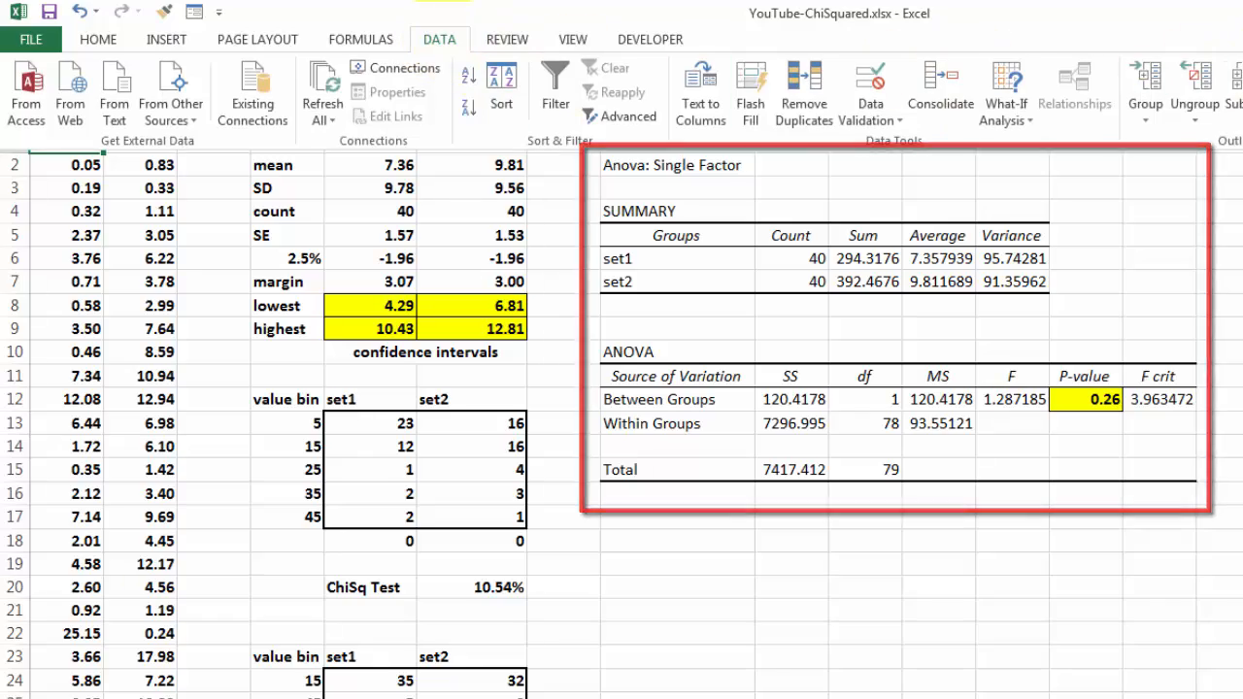
click(31, 39)
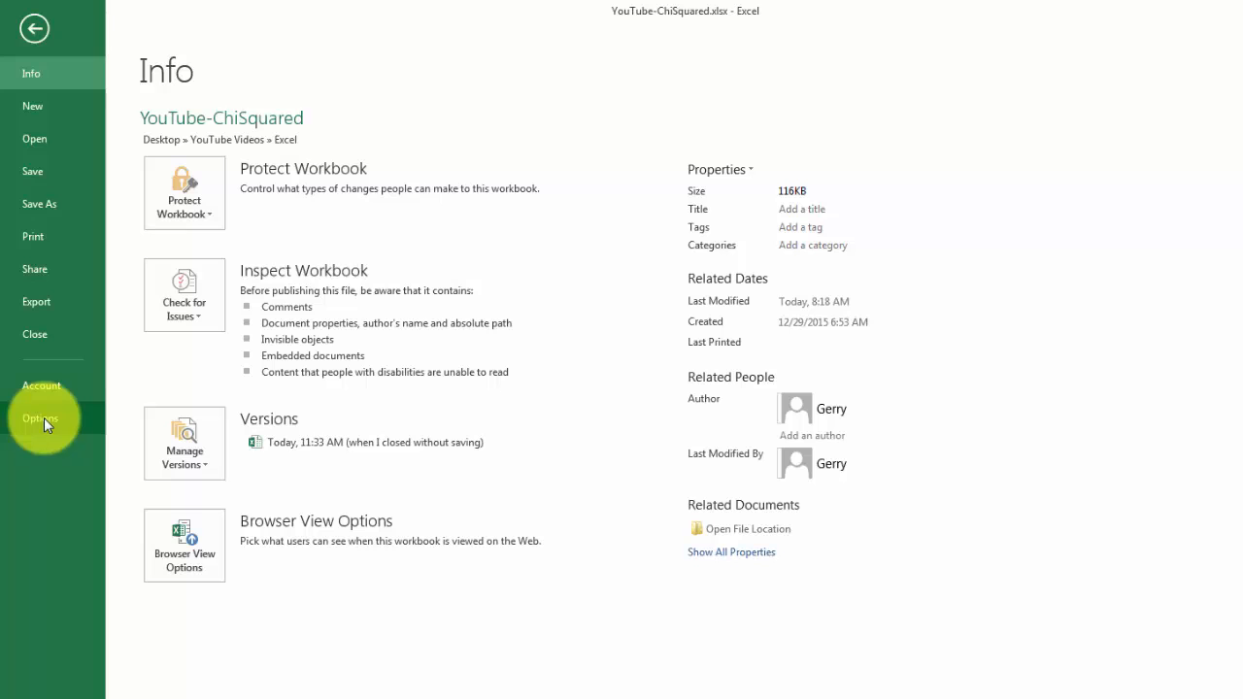
click(42, 417)
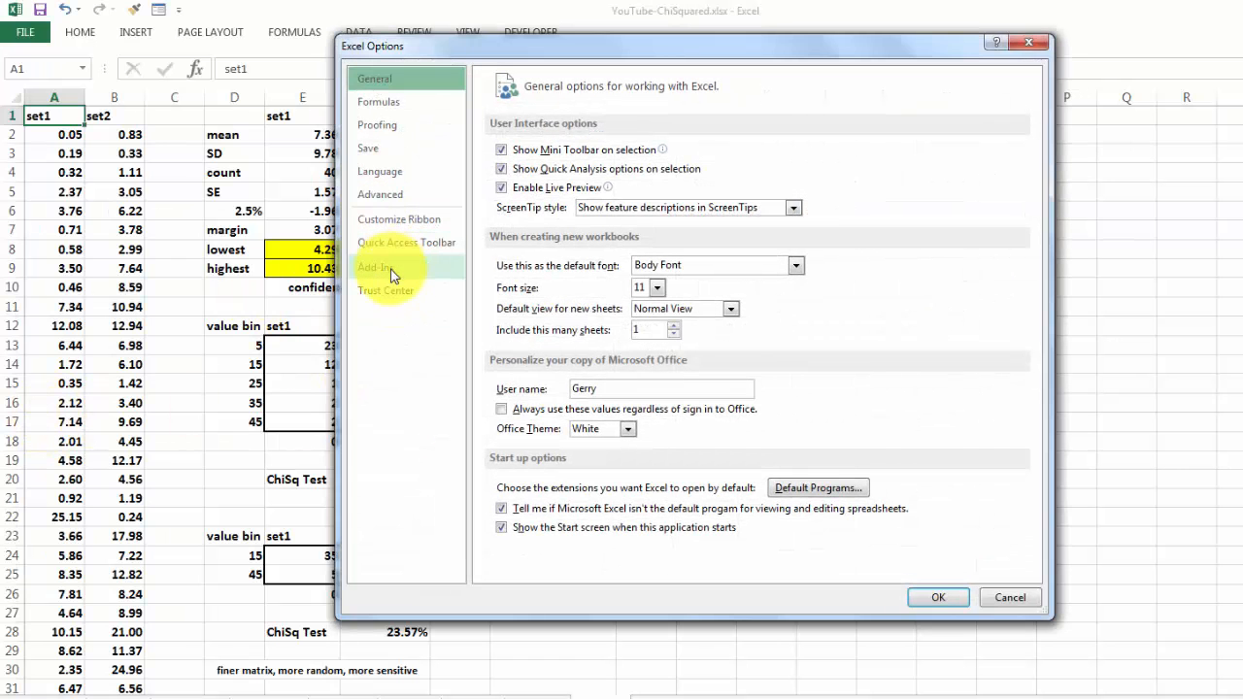
click(375, 268)
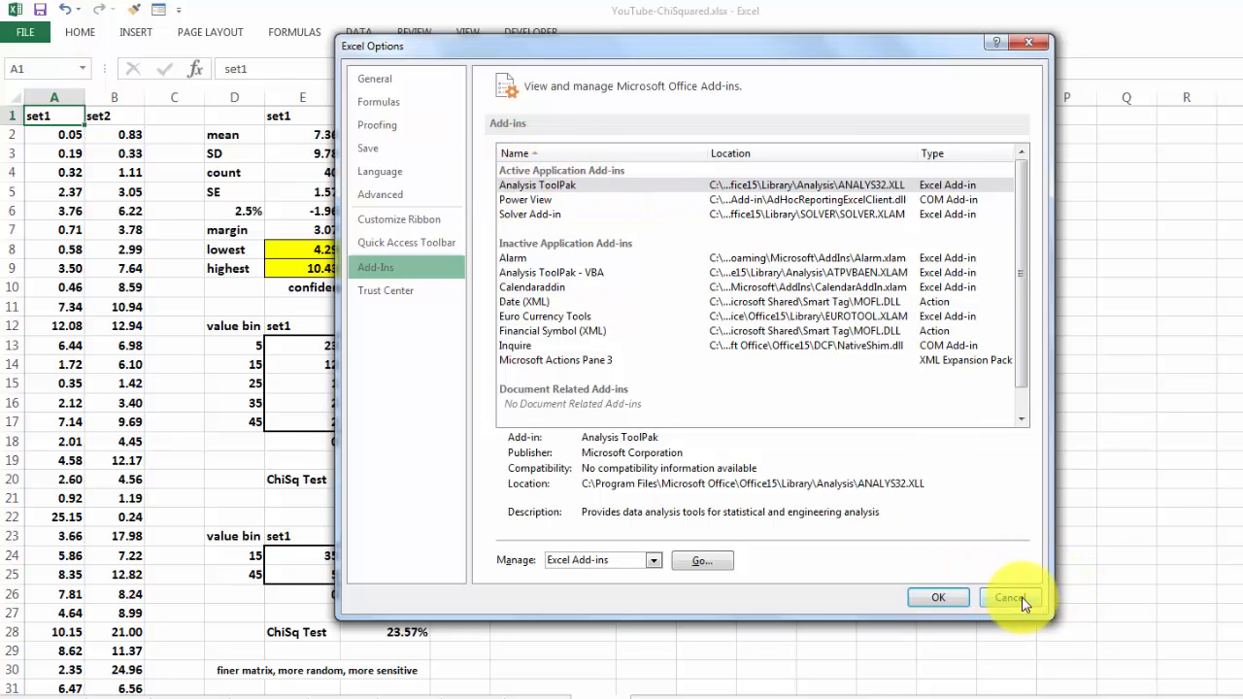
click(1010, 599)
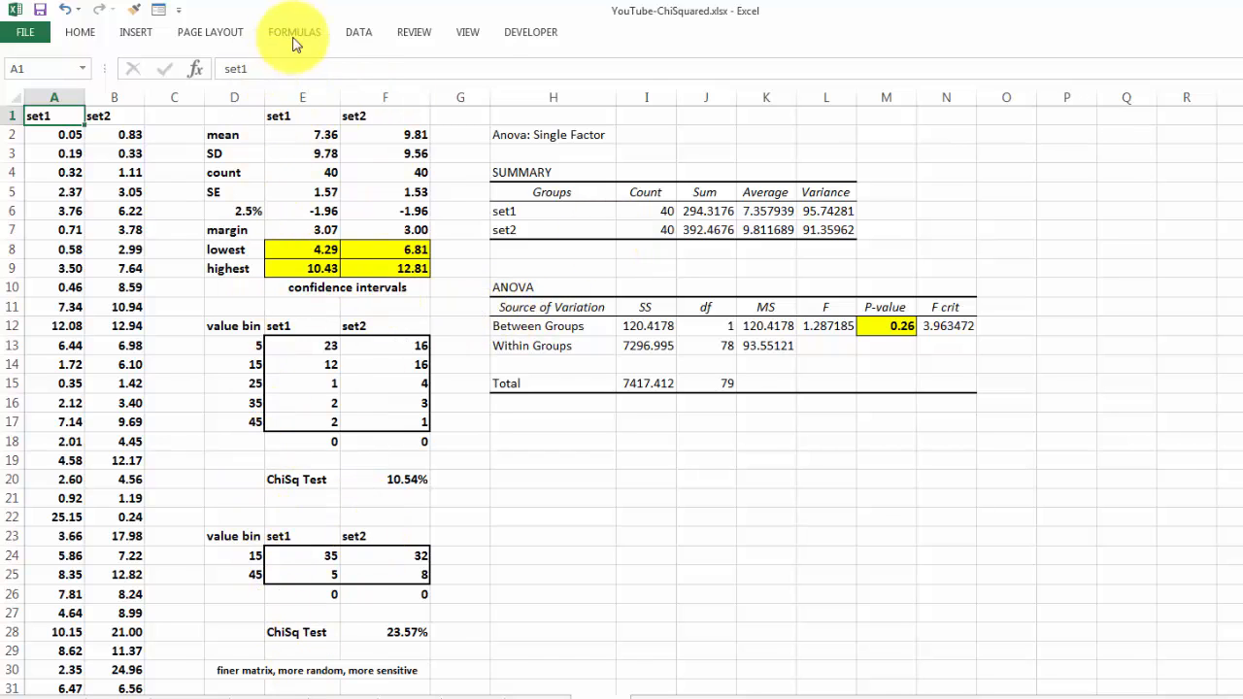
click(358, 31)
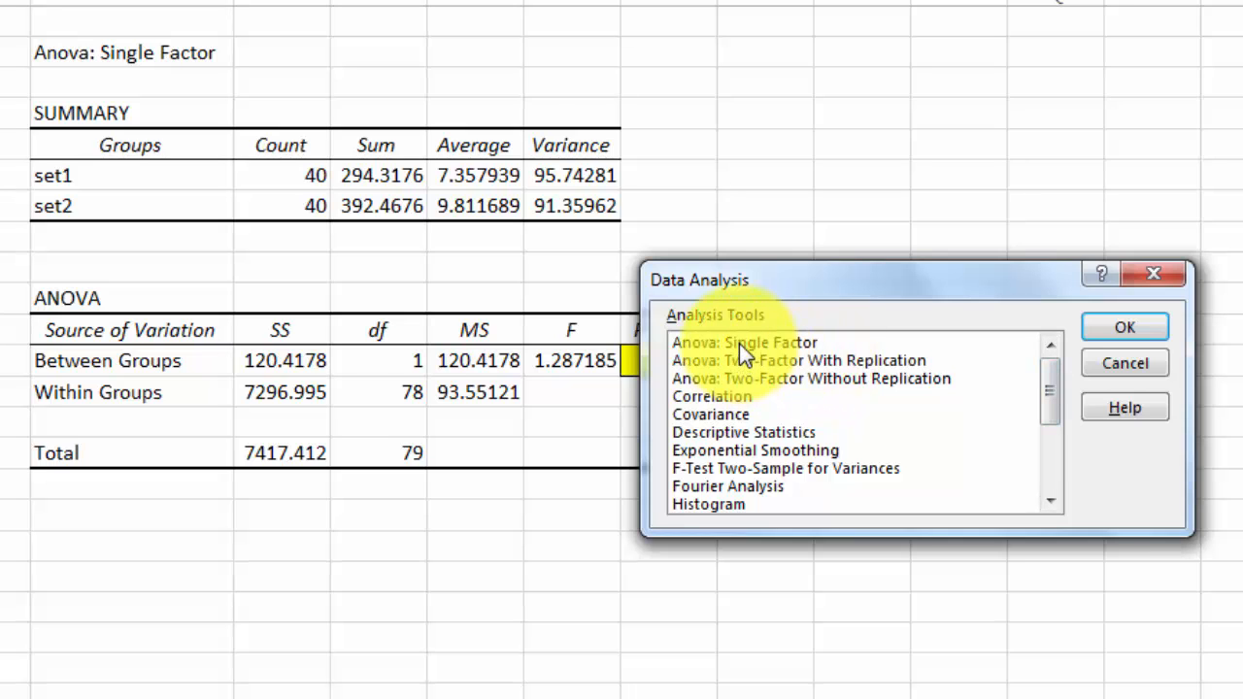
click(746, 342)
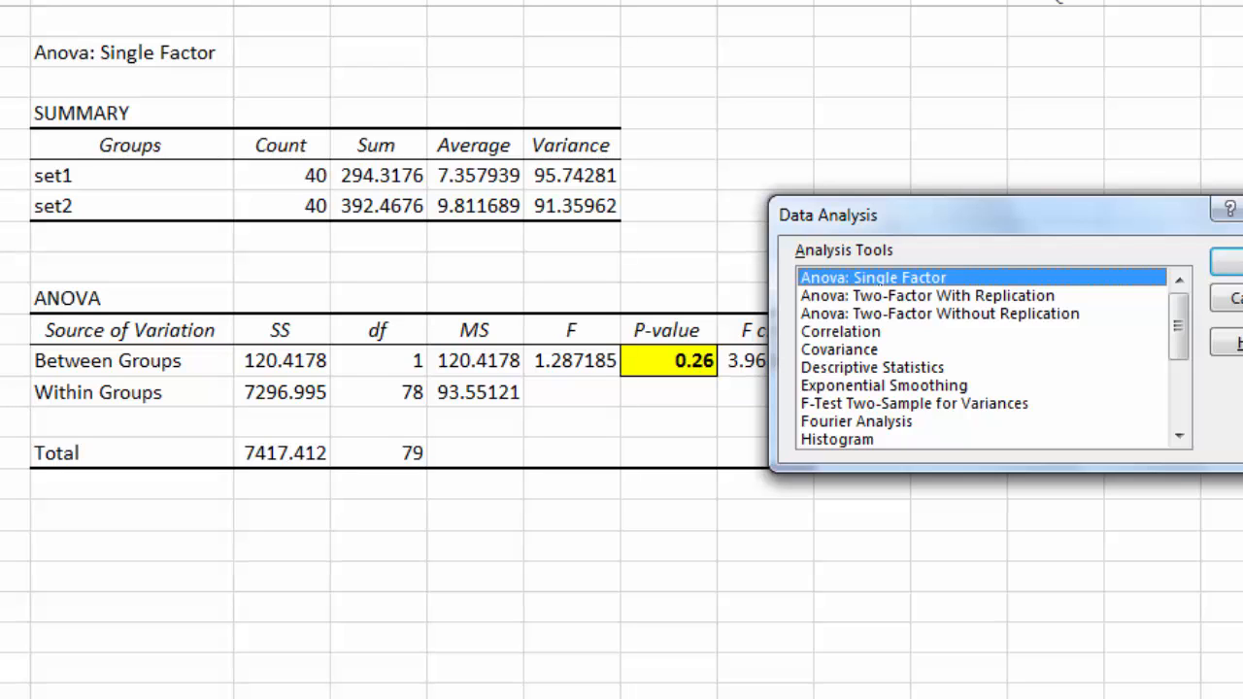
mouse_move(812, 389)
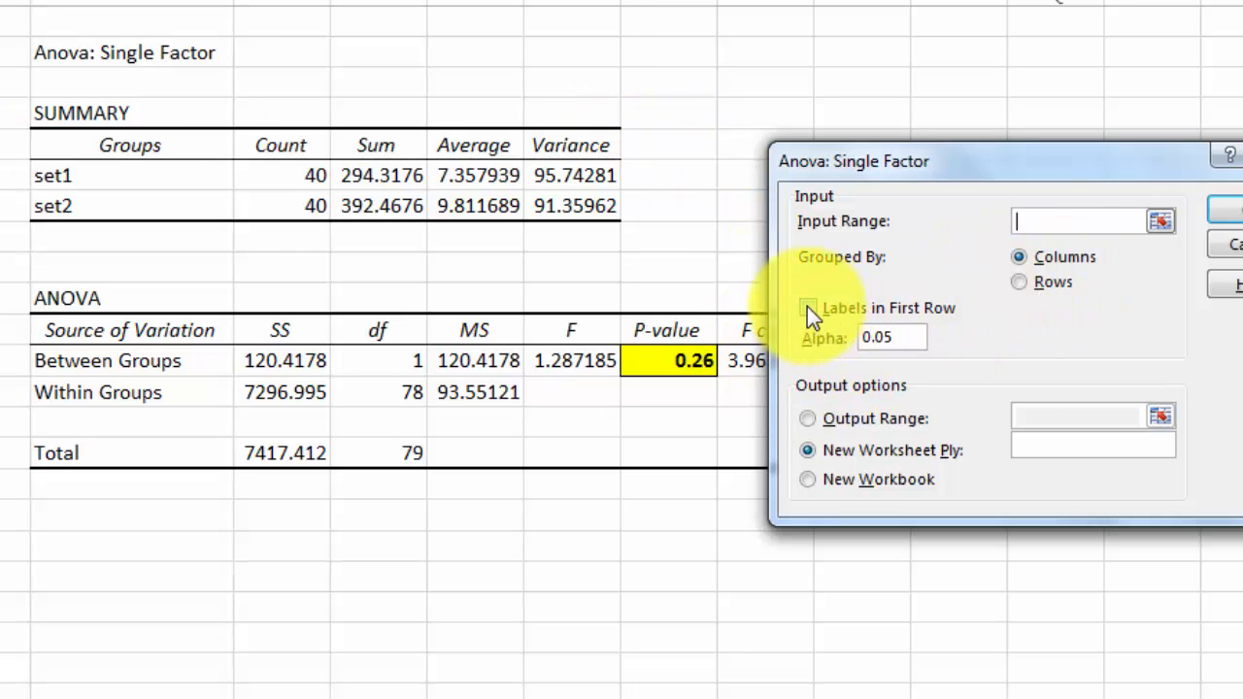
click(808, 307)
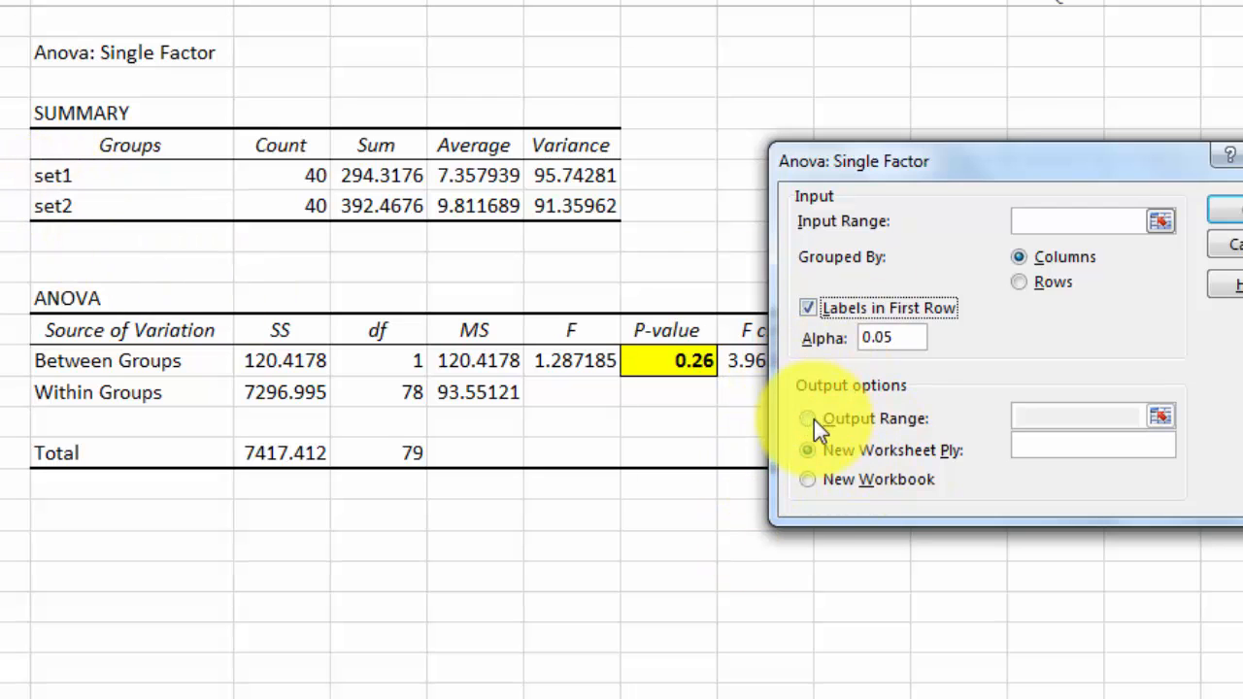
click(809, 420)
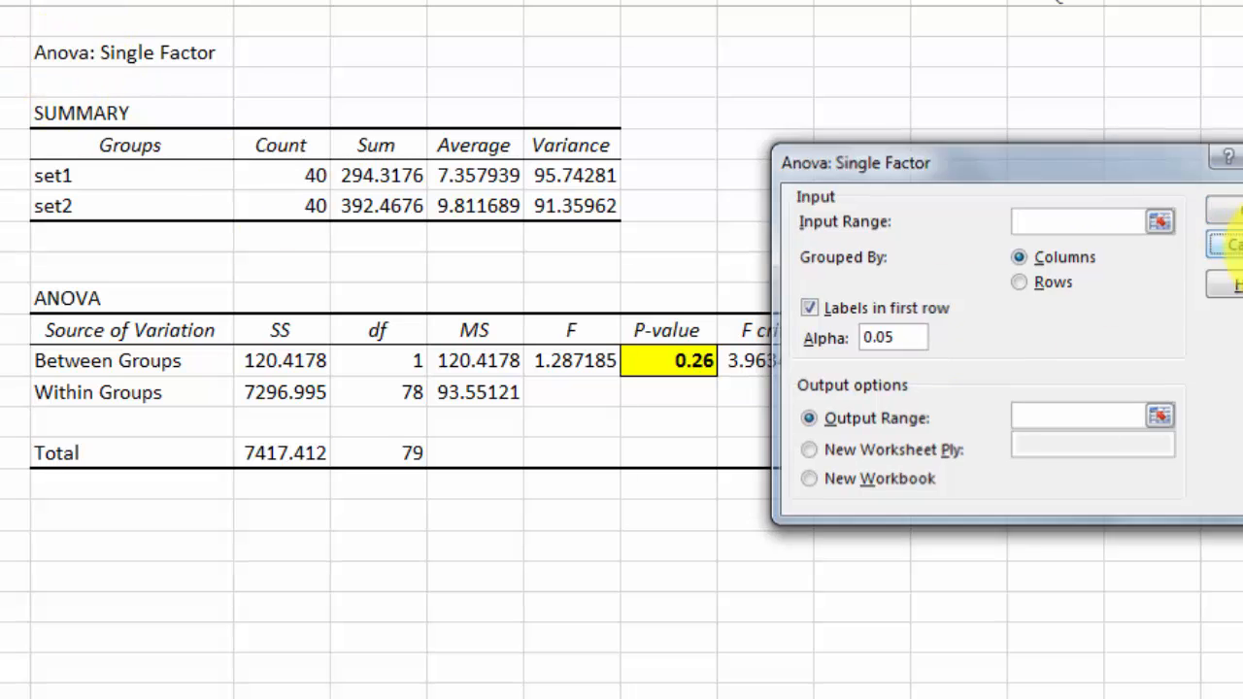
click(1228, 245)
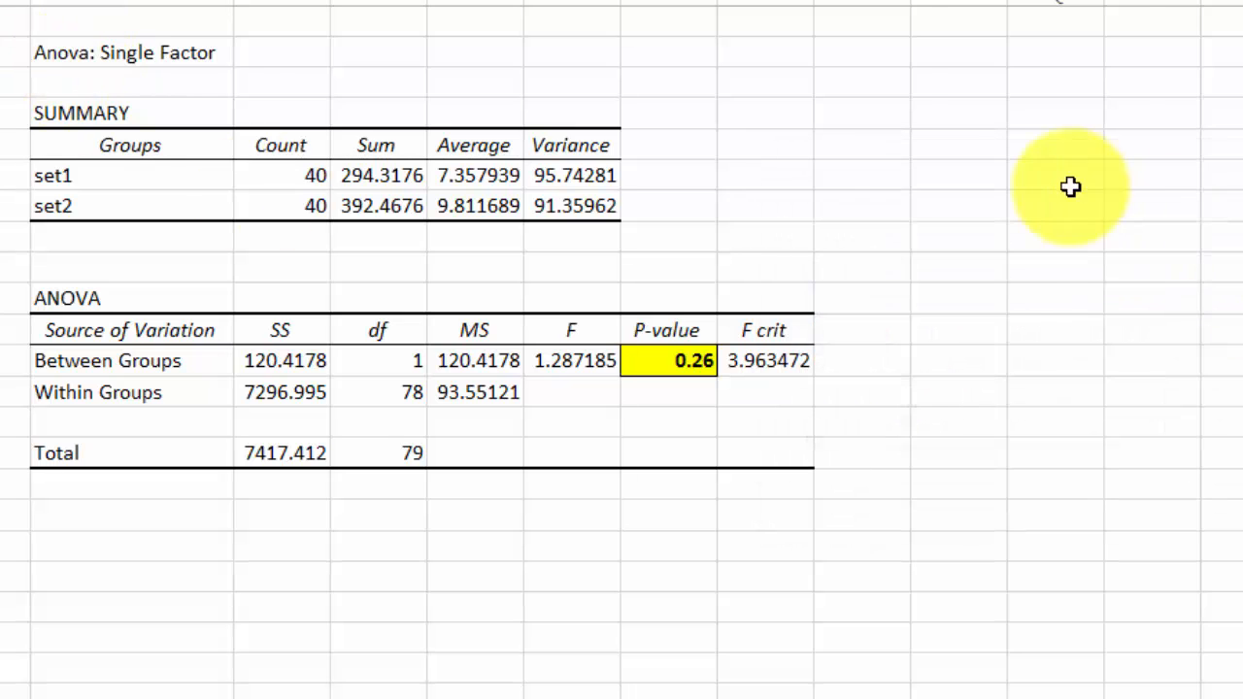
mouse_move(198, 416)
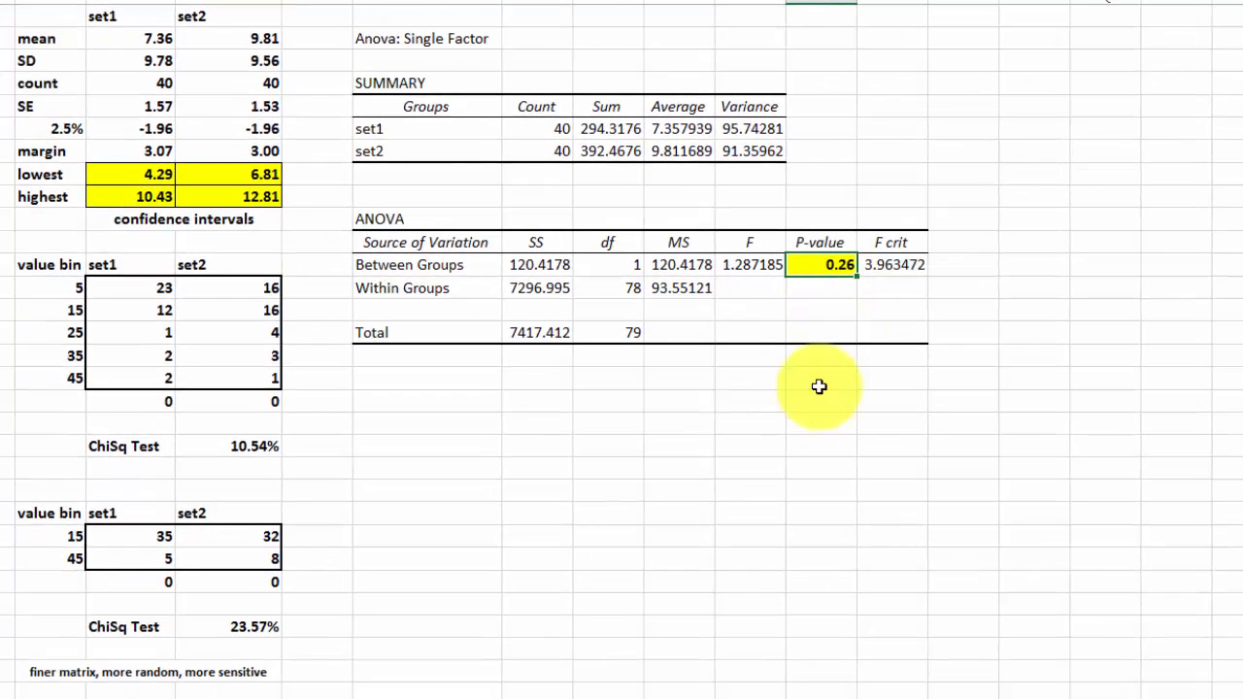
mouse_move(237, 626)
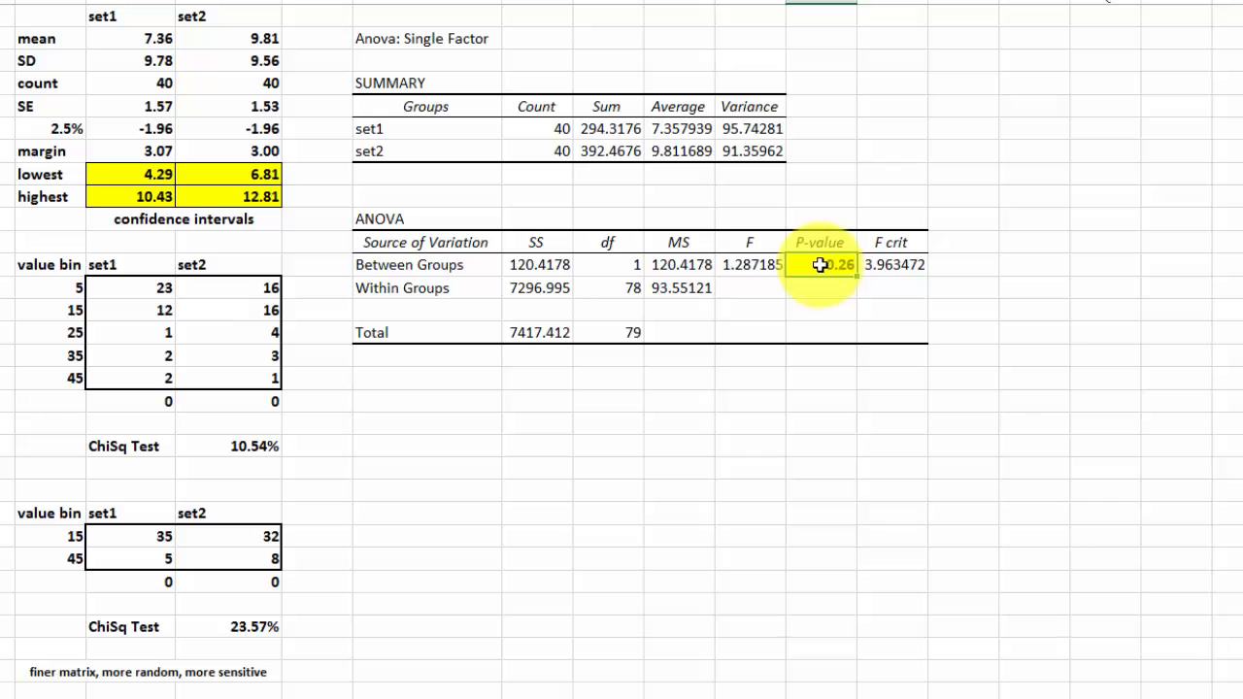
click(820, 264)
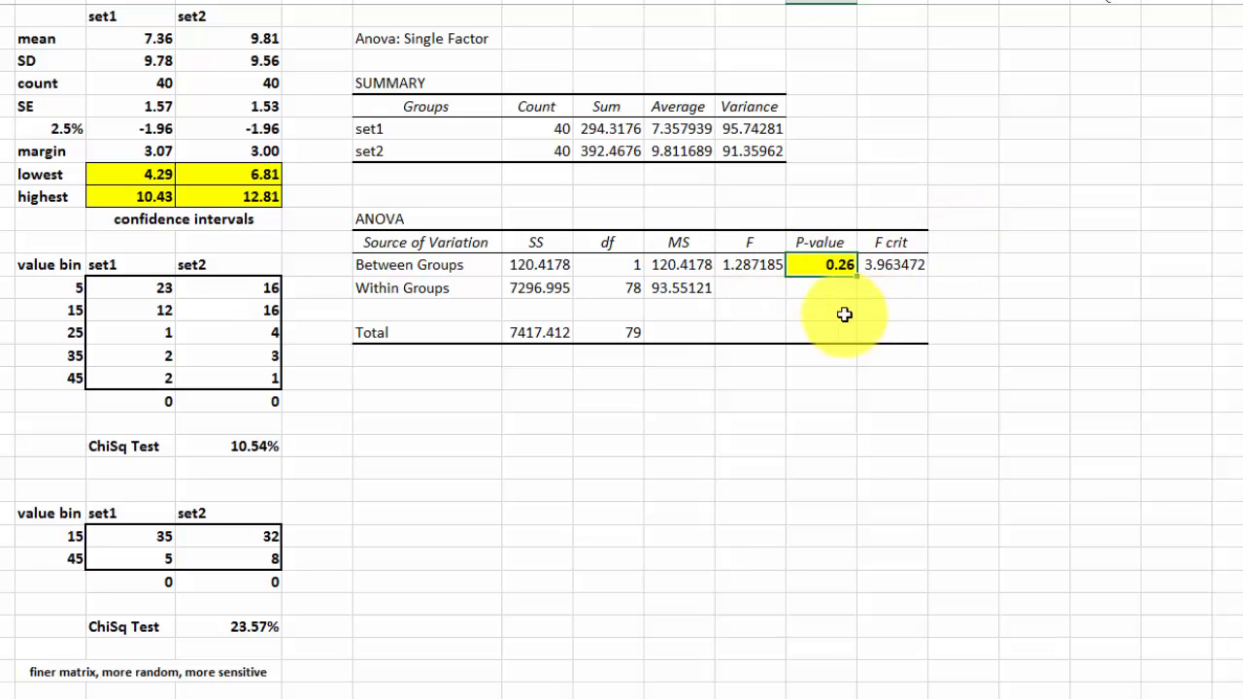
click(749, 265)
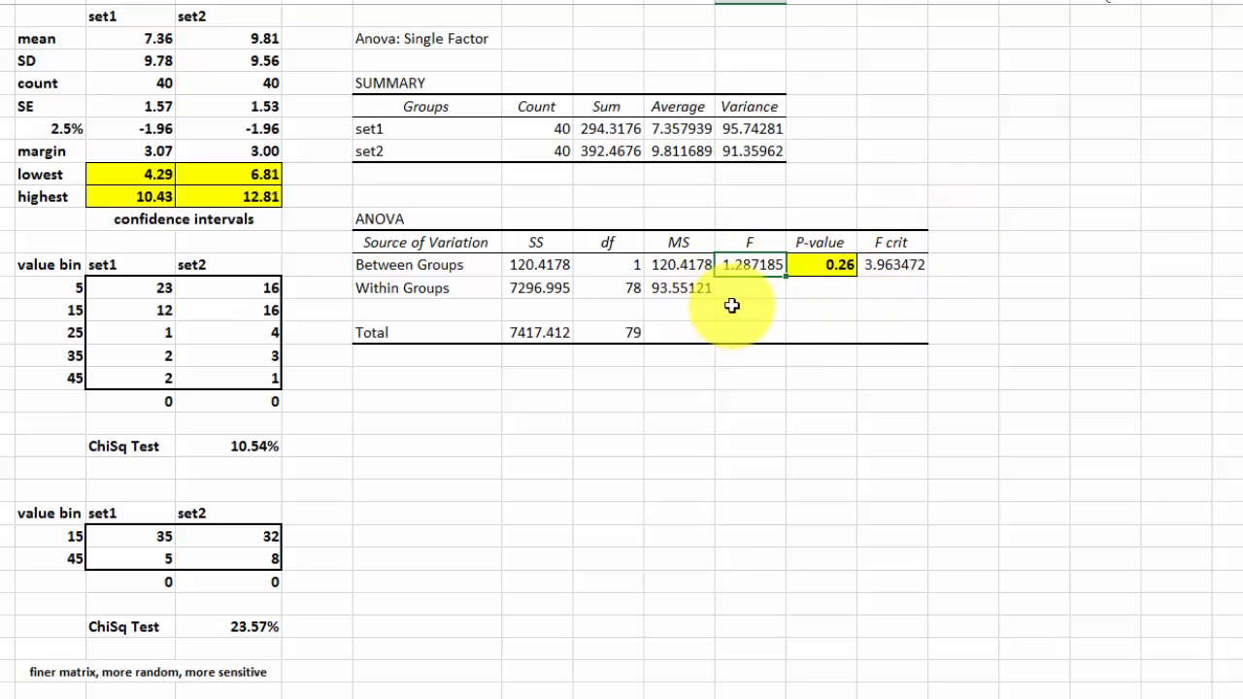
mouse_move(719, 284)
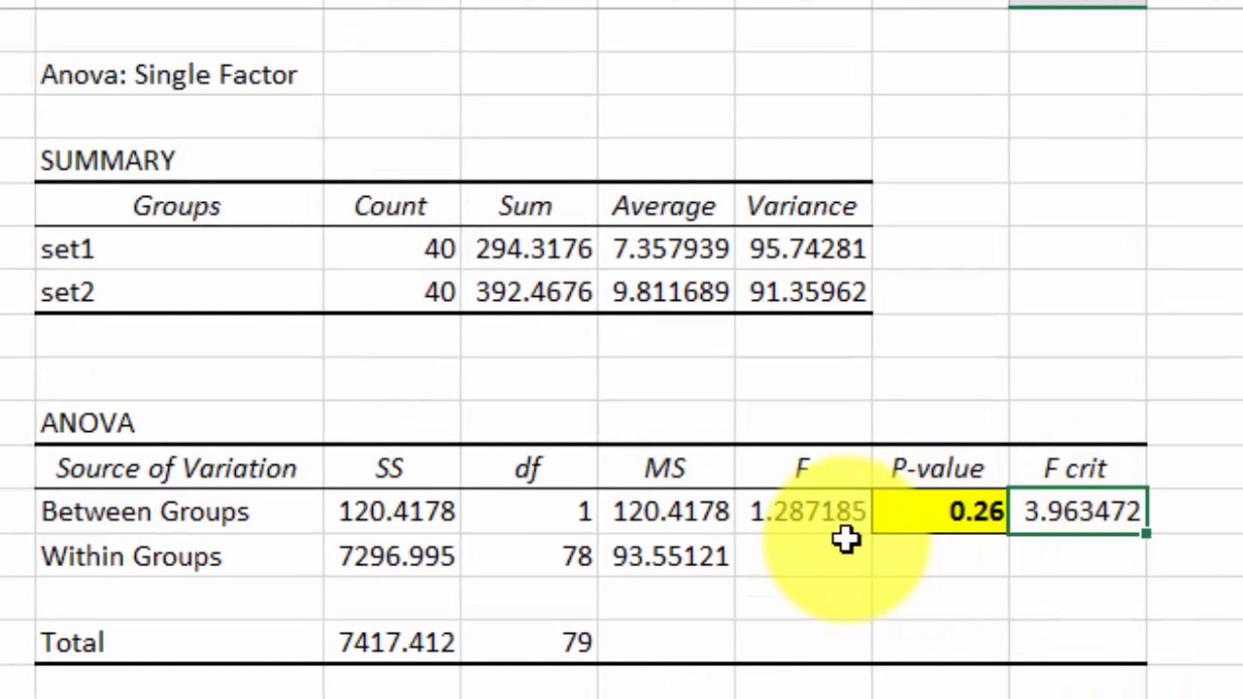
click(801, 513)
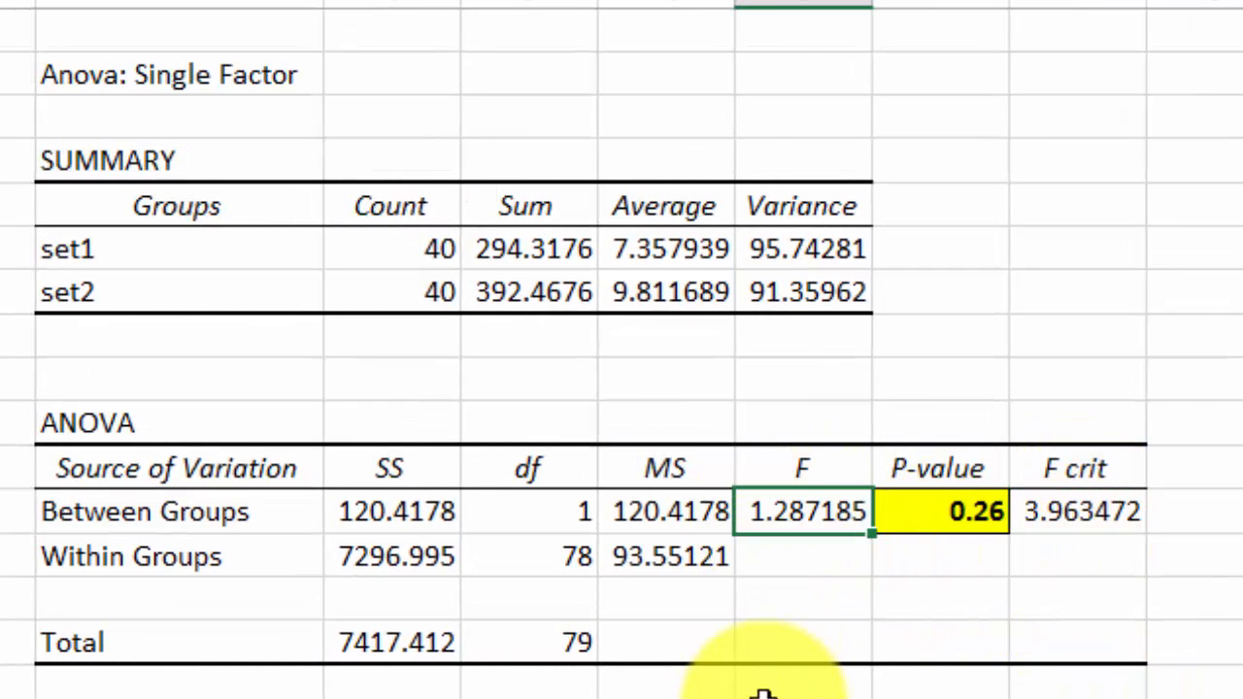
click(1076, 512)
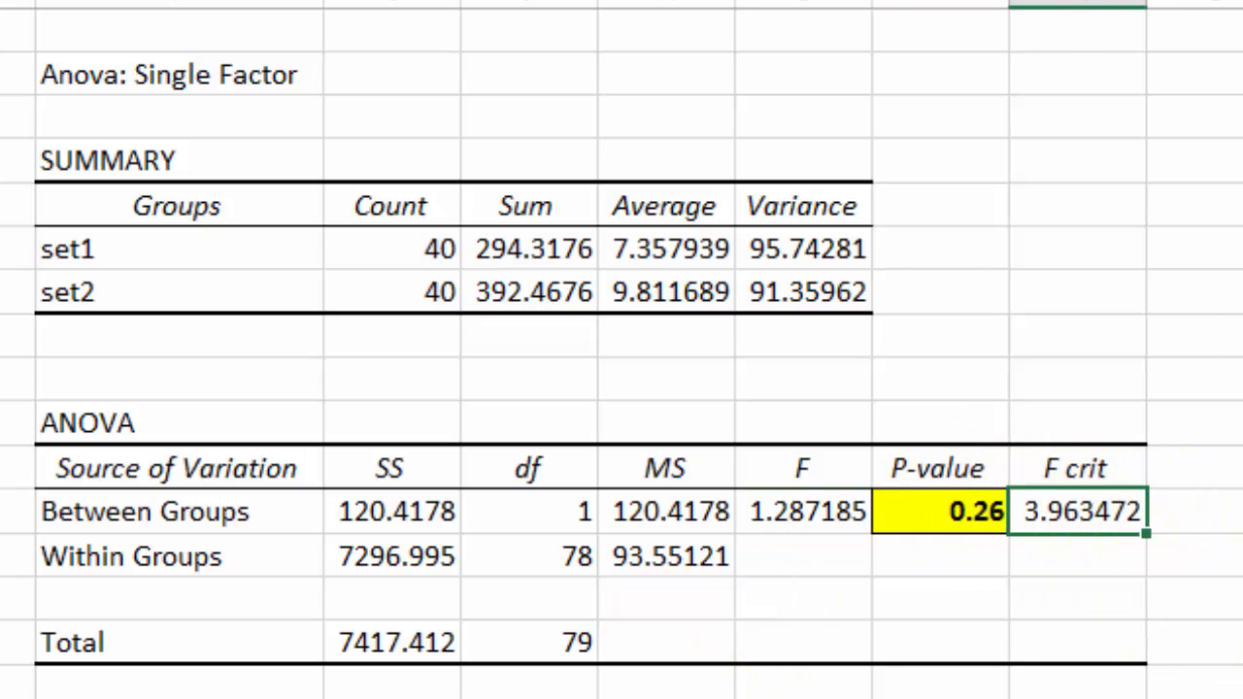